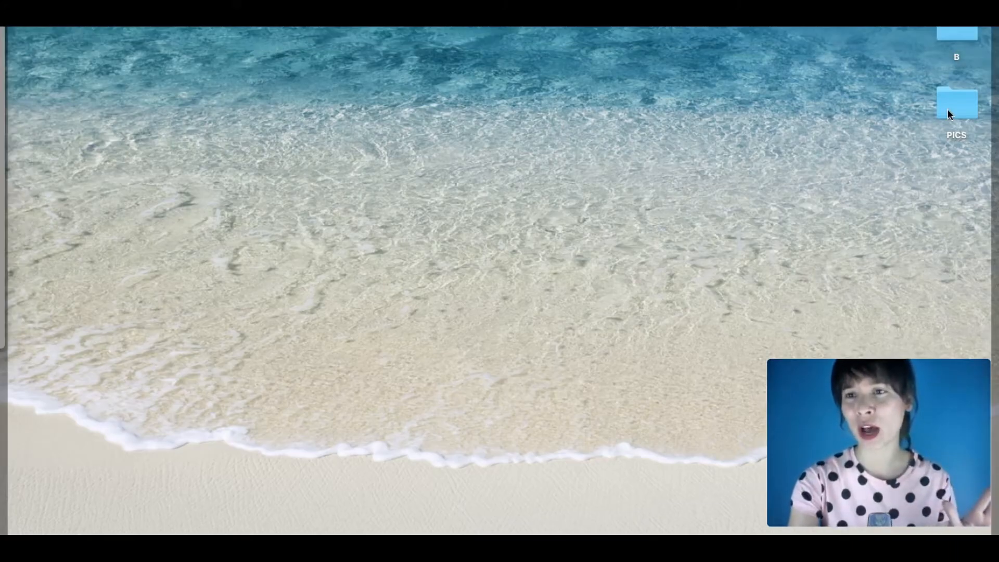
mouse_move(883, 162)
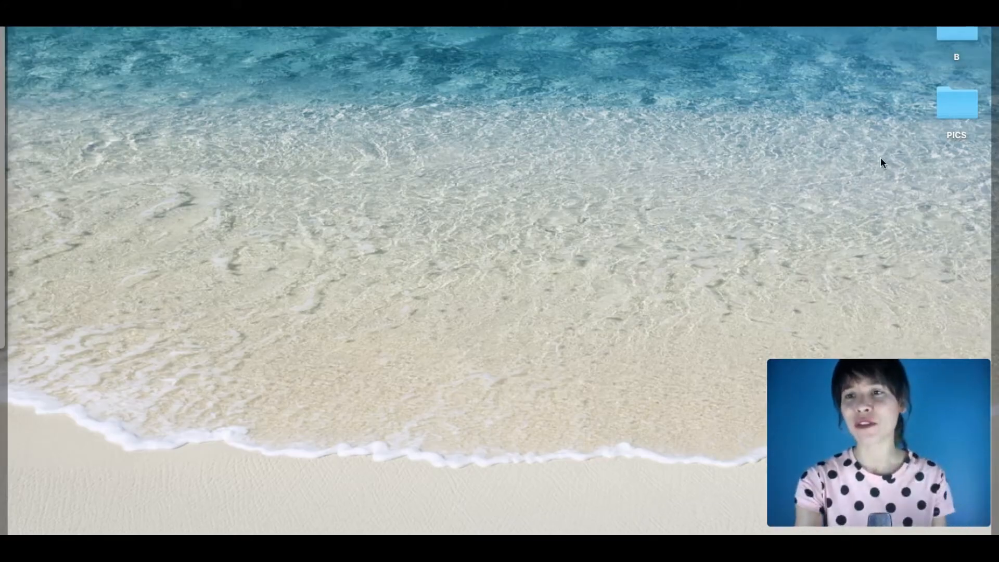
mouse_move(934, 134)
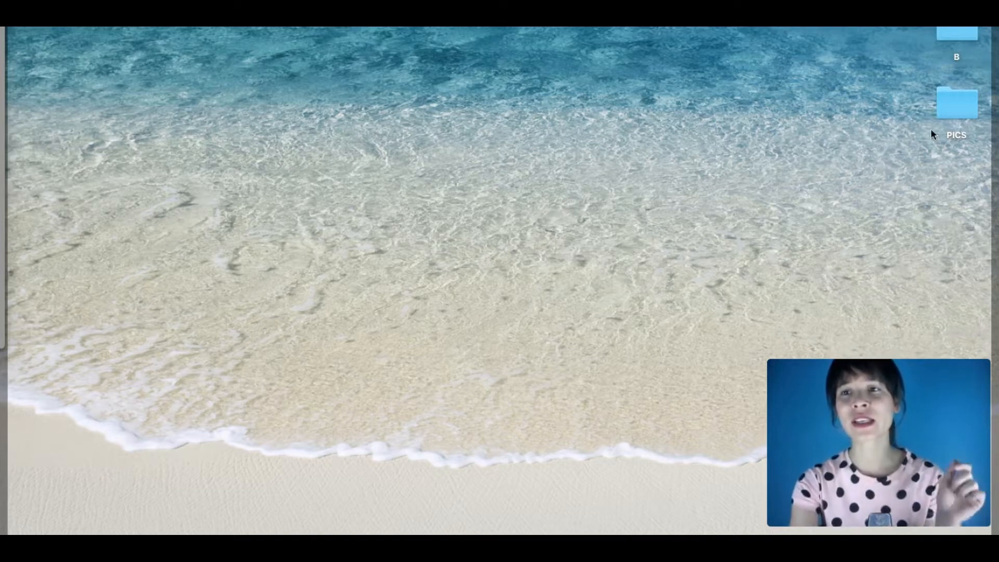
Step: Open PICS, select all its photos, then view the folder's info: 41 items, about 104 MB
double_click(957, 103)
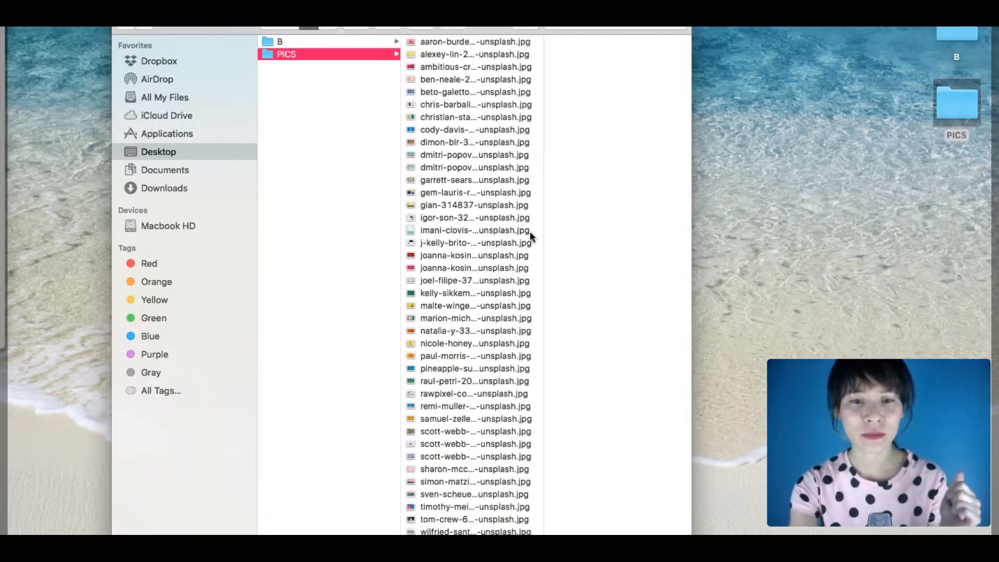
mouse_move(490, 32)
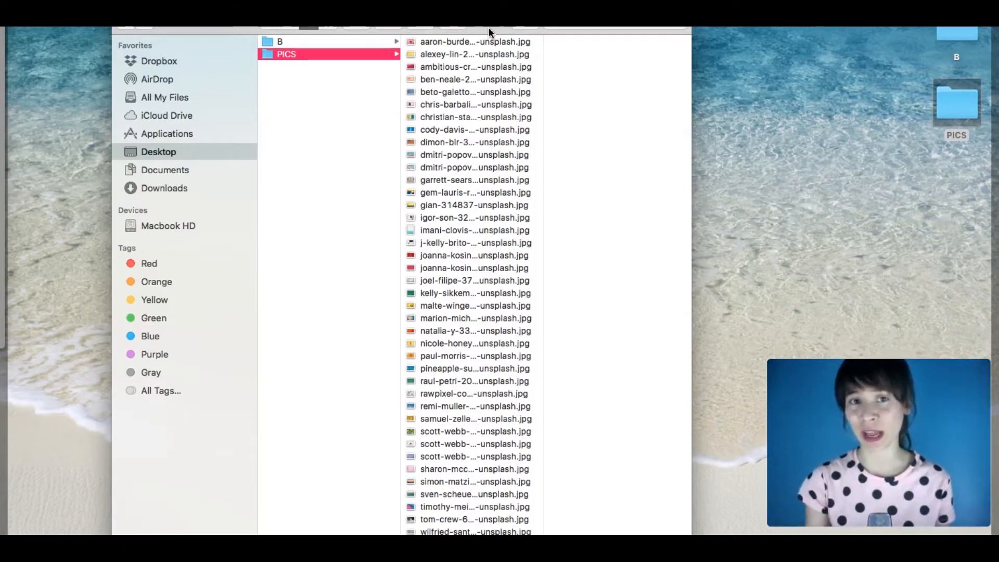
left_click(475, 42)
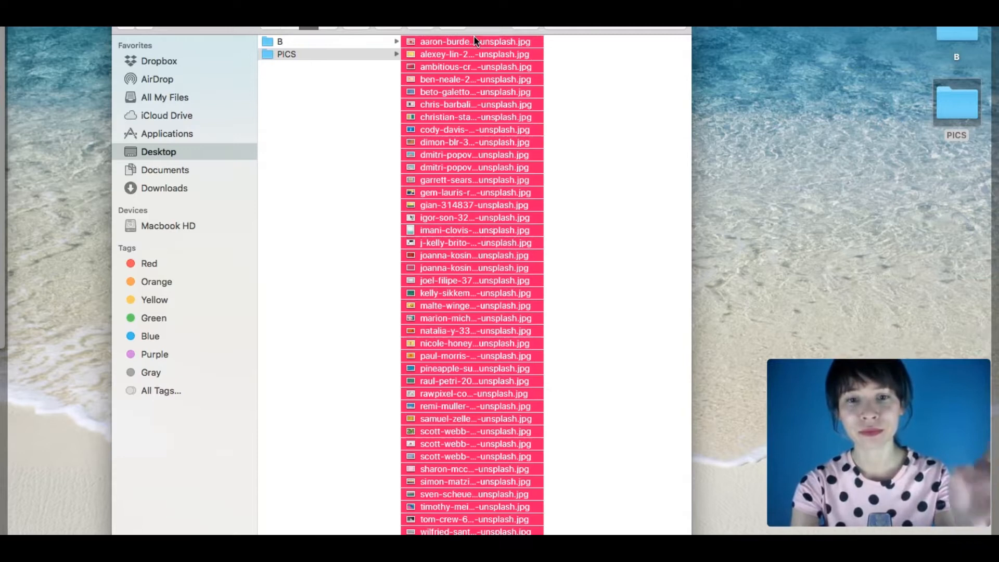
right_click(465, 153)
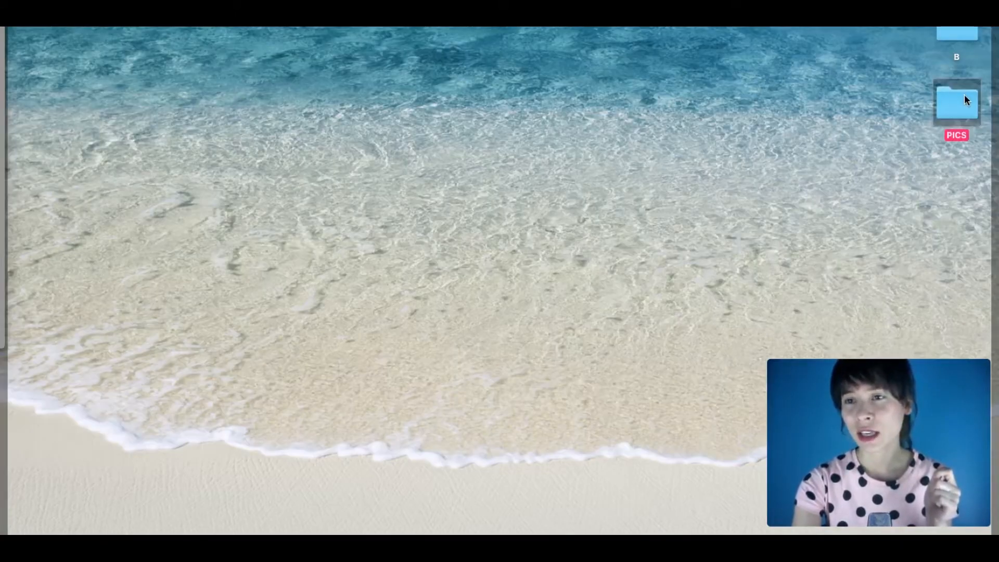
right_click(956, 105)
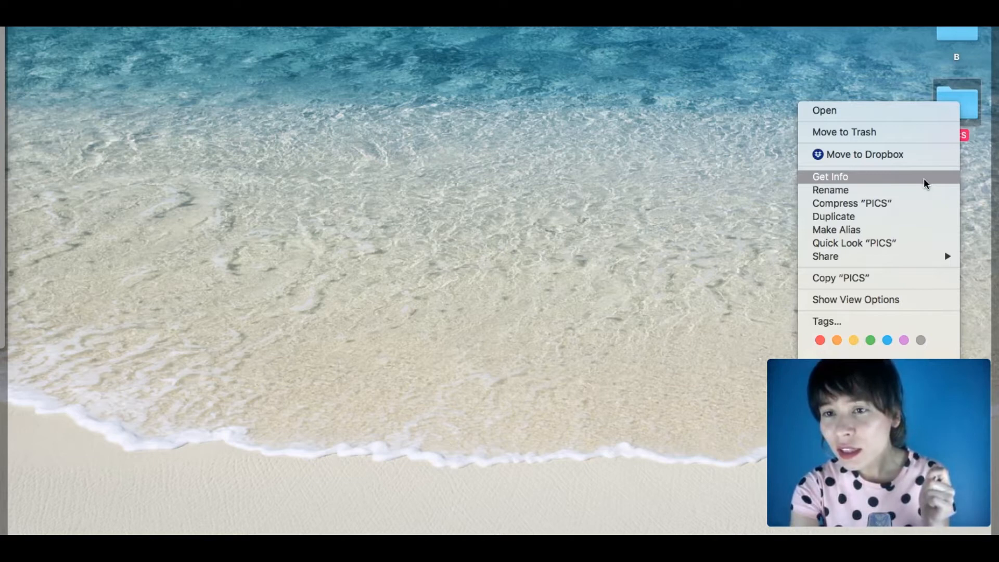
left_click(830, 176)
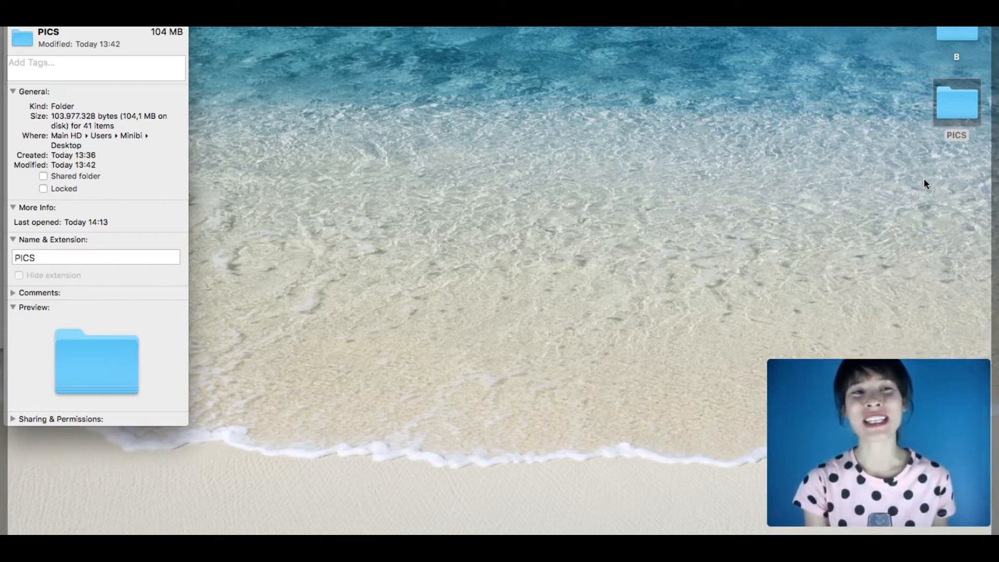
mouse_move(758, 52)
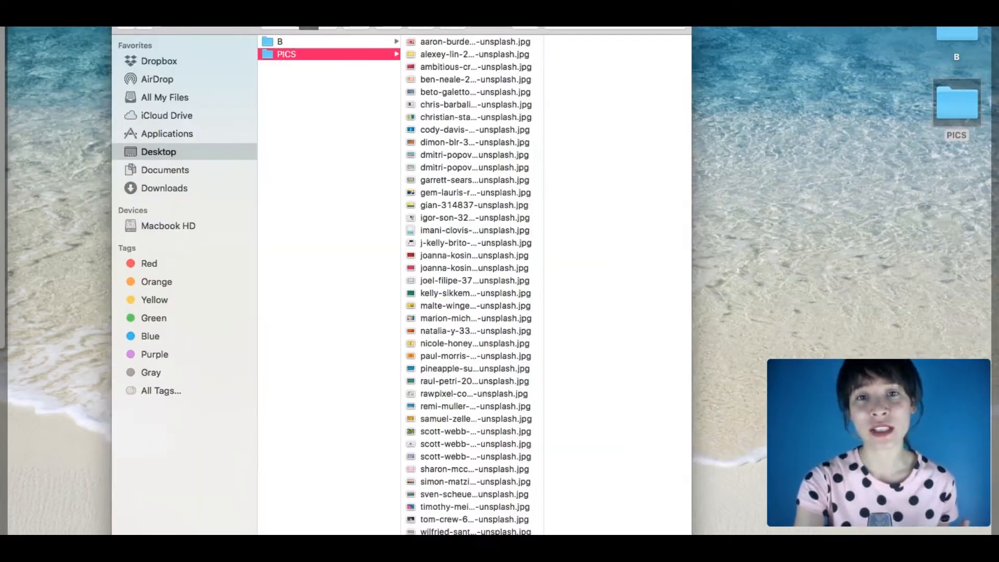
Step: Preview the first, red stadium seats and blue-white umbrella photos, then close the PICS window
left_click(475, 41)
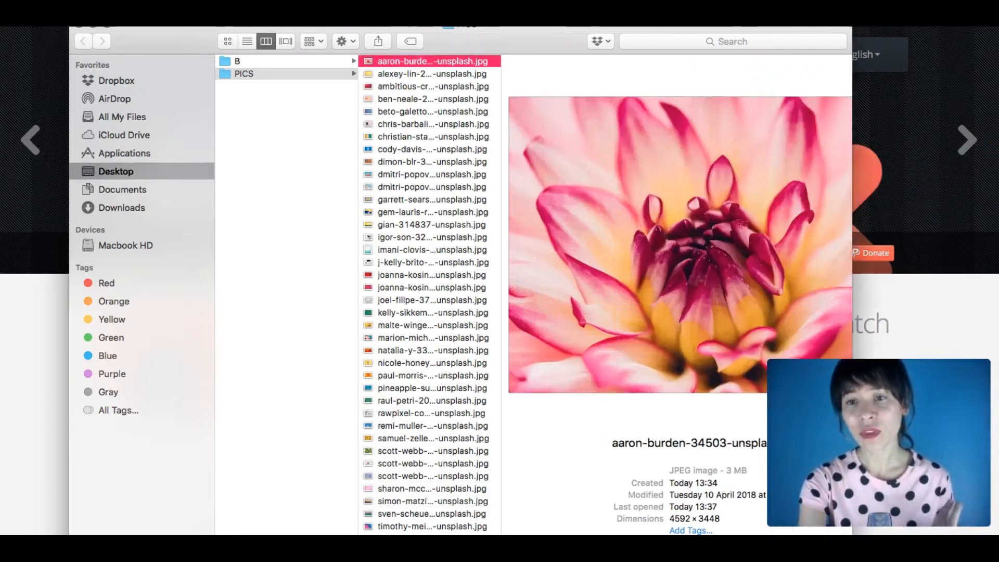
left_click(433, 73)
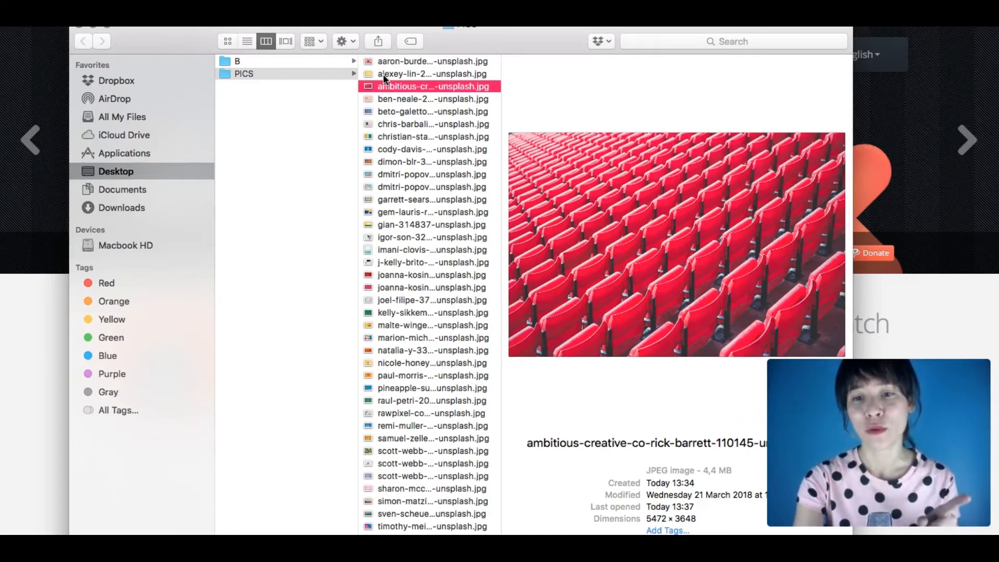
left_click(432, 110)
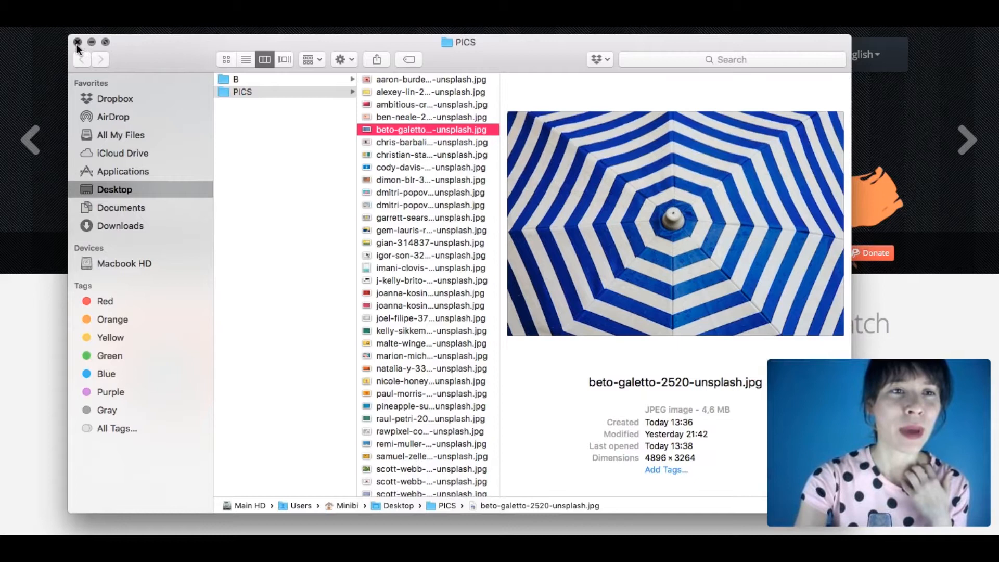
left_click(77, 42)
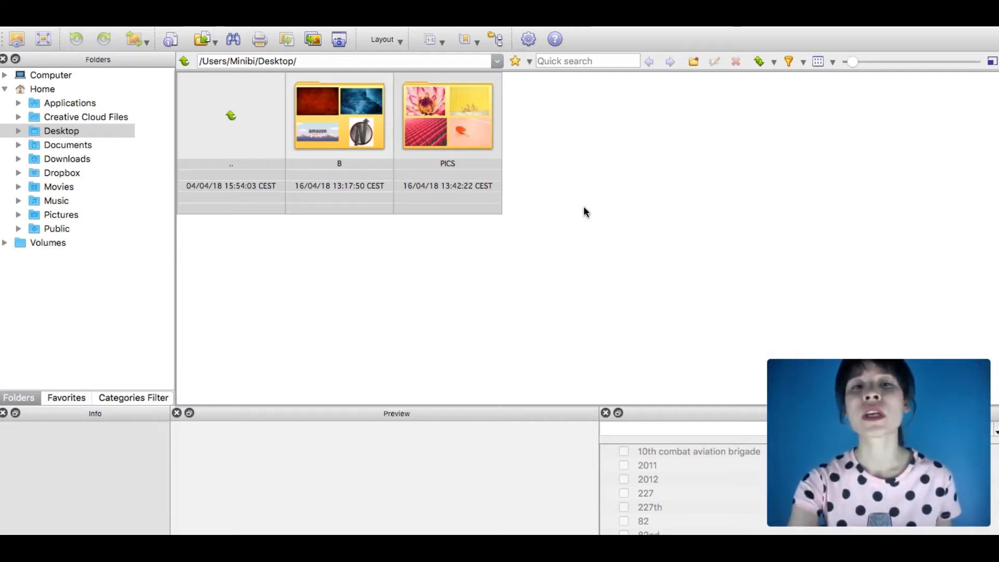
Step: Make a new folder on the desktop and name it RESIZED
left_click(447, 116)
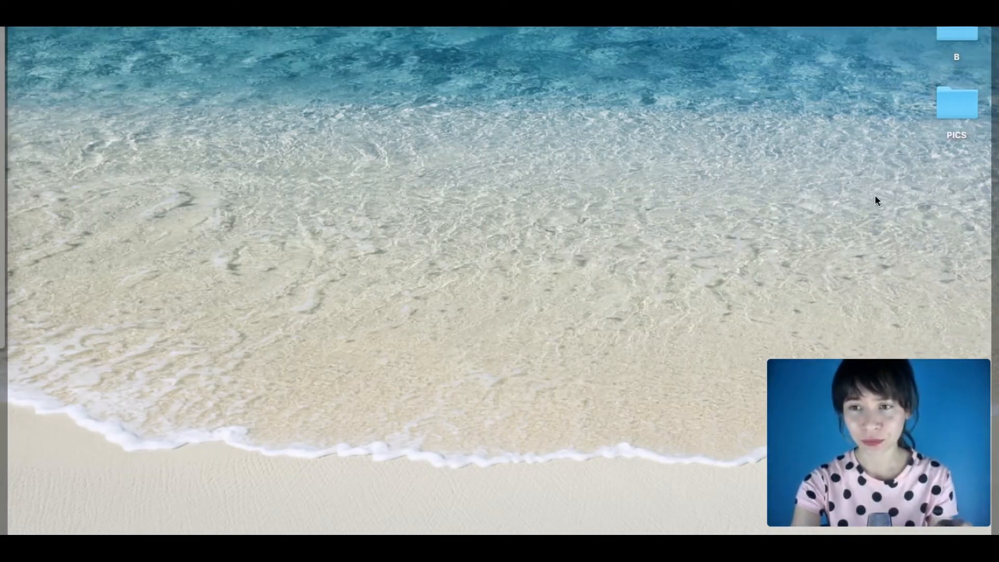
mouse_move(850, 223)
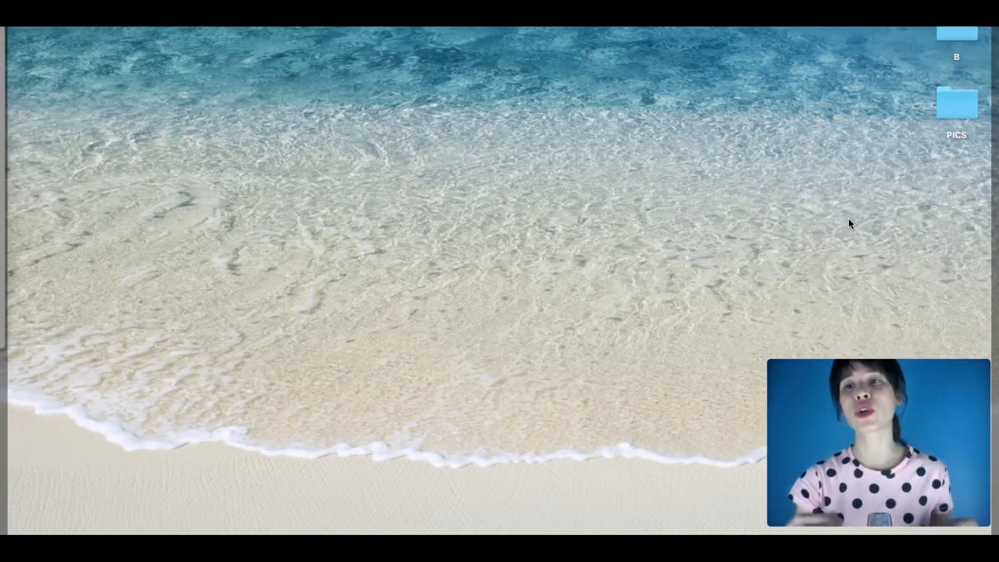
left_click(956, 185)
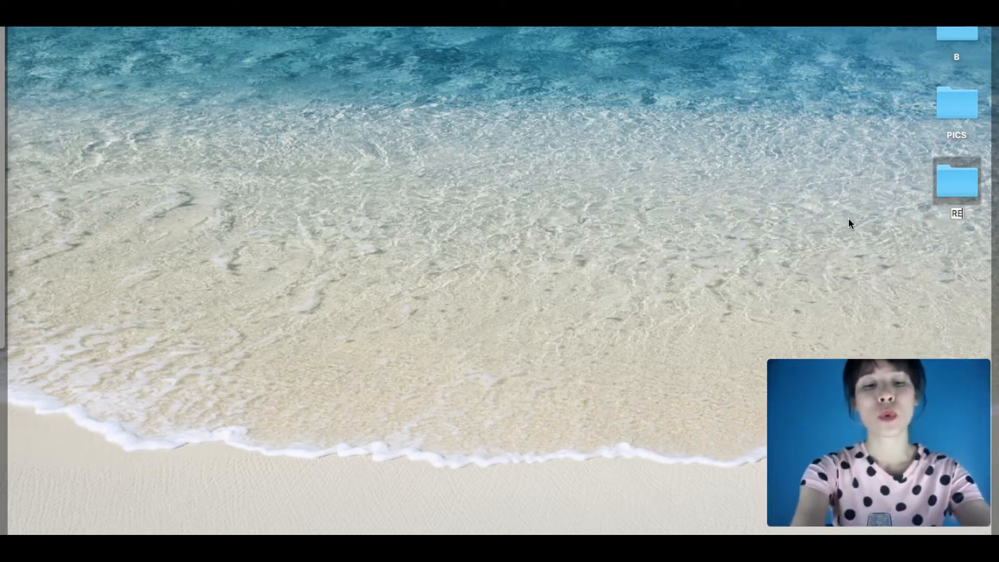
type("RESAIZED")
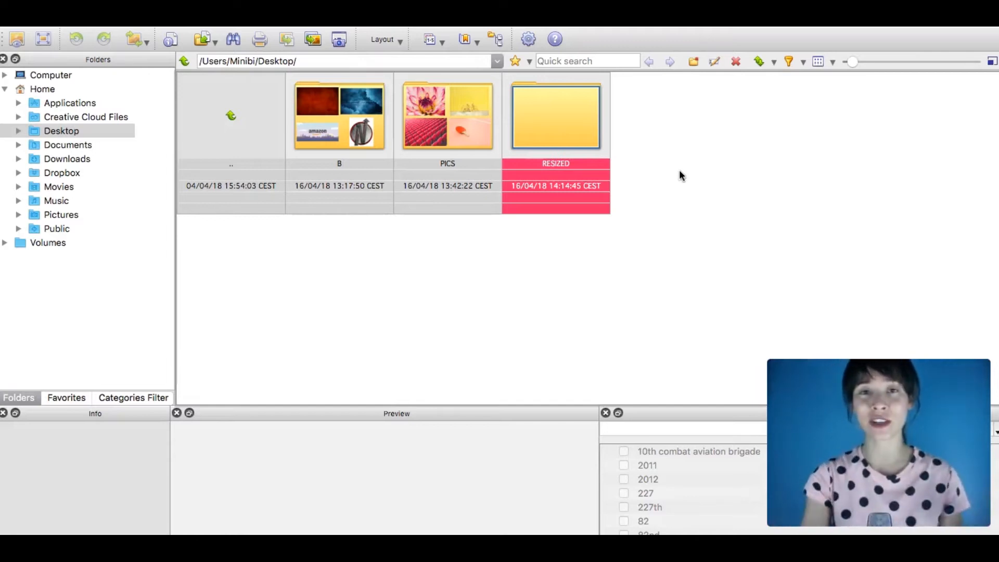
Step: Select the PICS folder and launch Batch convert on its photos
left_click(448, 115)
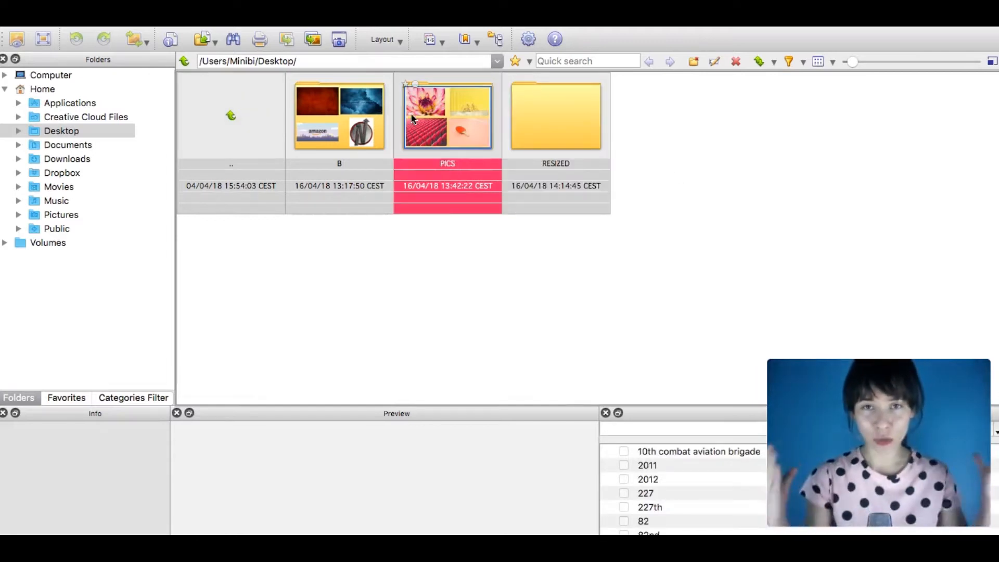
right_click(445, 114)
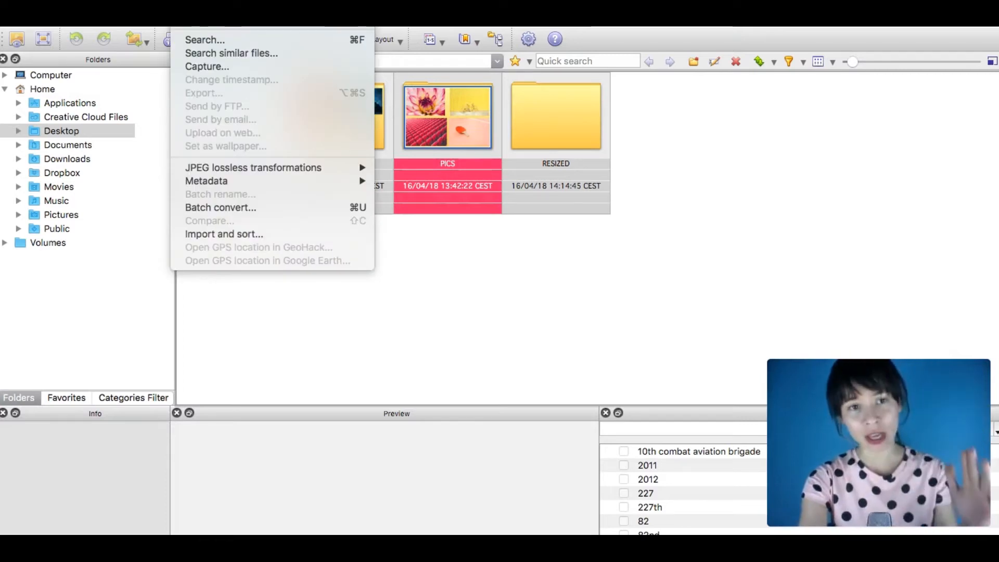
mouse_move(220, 207)
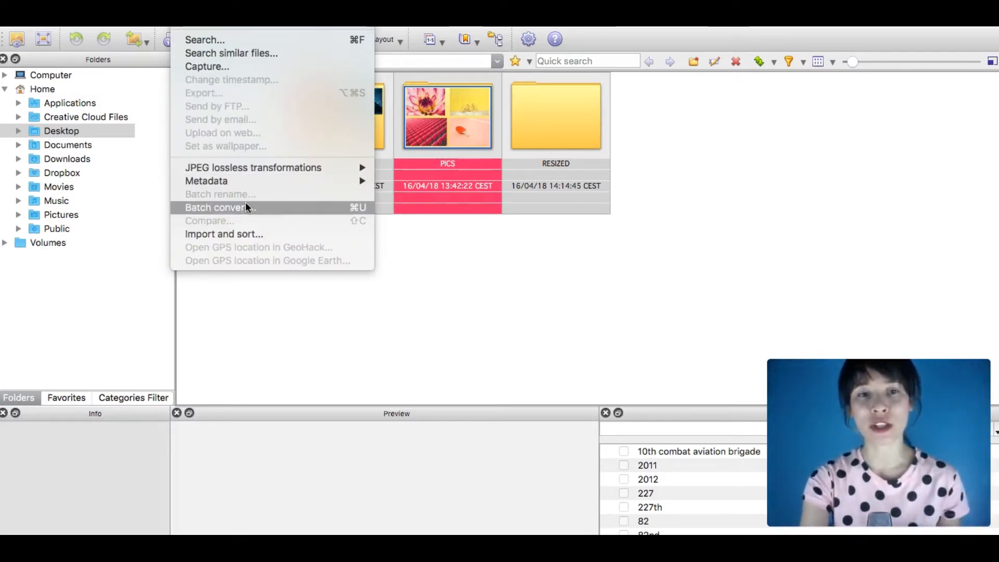
left_click(219, 208)
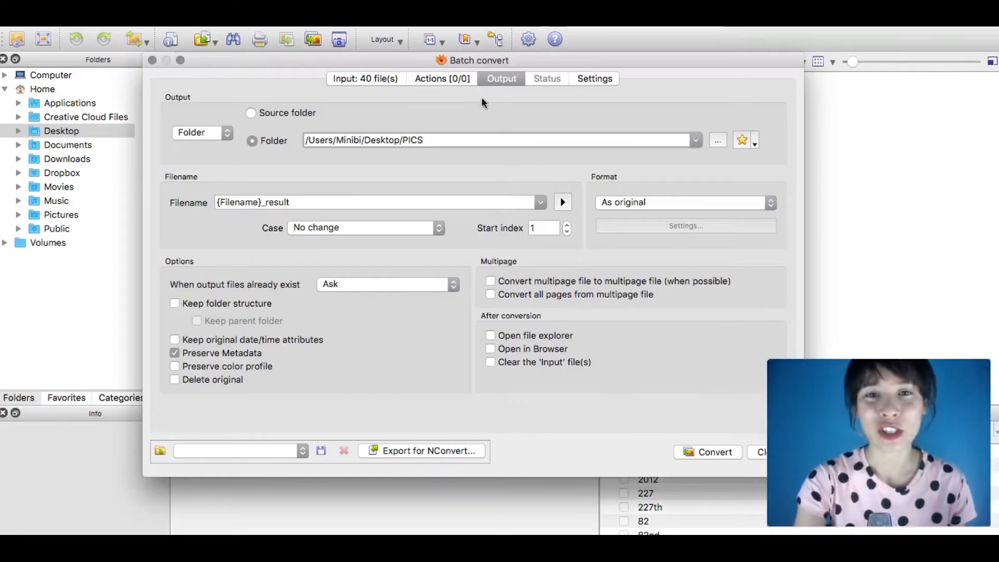
mouse_move(380, 94)
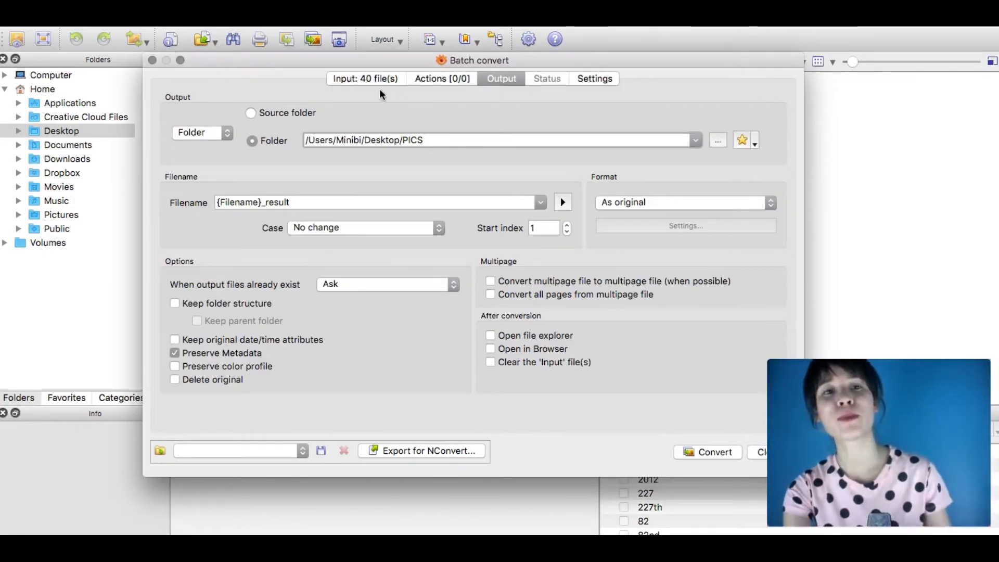
Step: Scroll through the 40 PICS input thumbnails in Batch convert
left_click(364, 79)
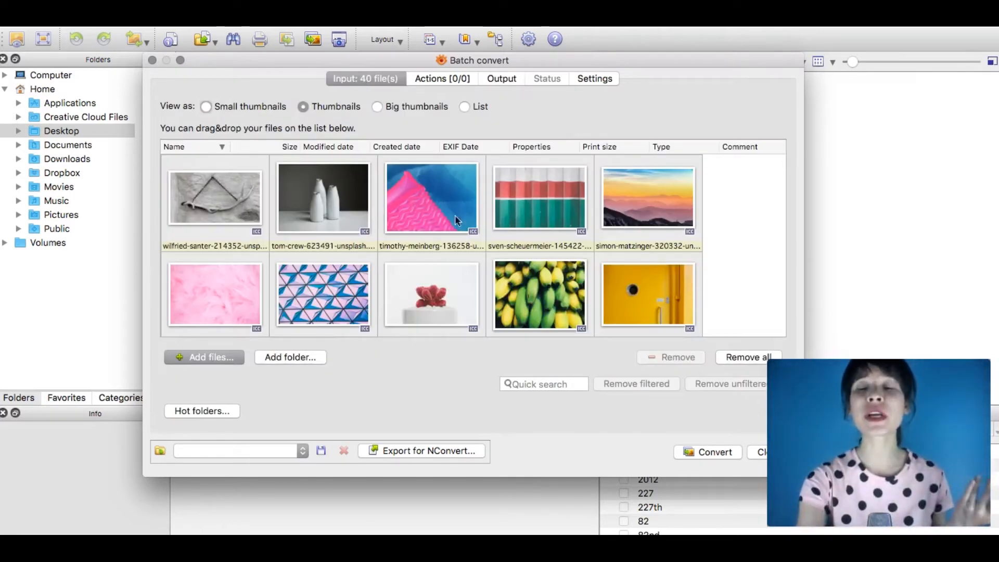
mouse_move(260, 333)
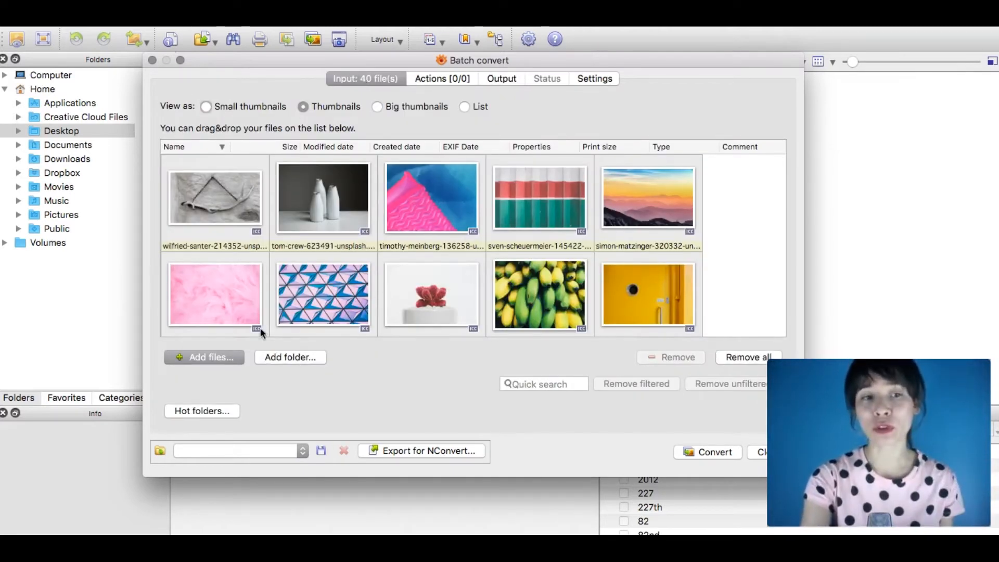
mouse_move(426, 399)
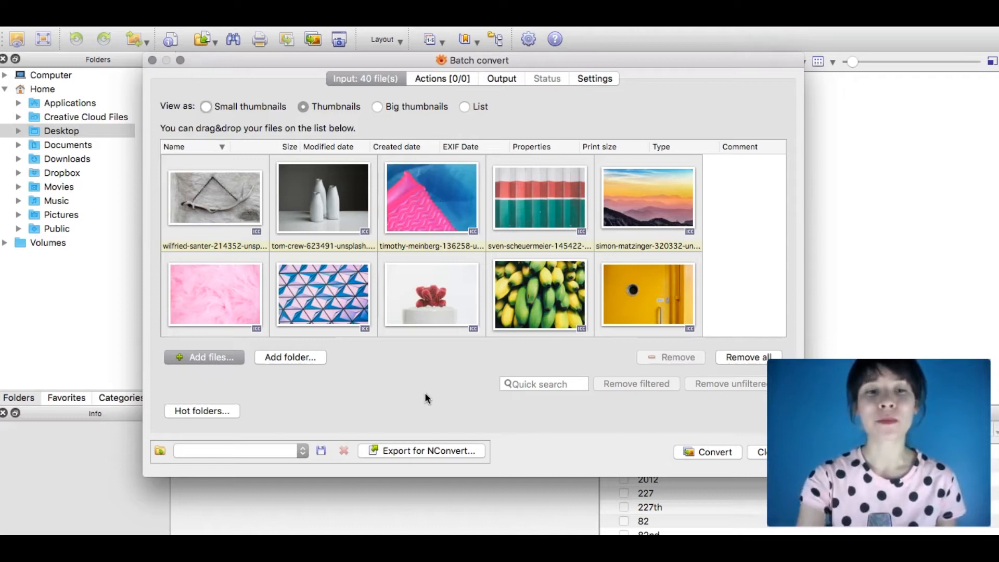
scroll("down", 3)
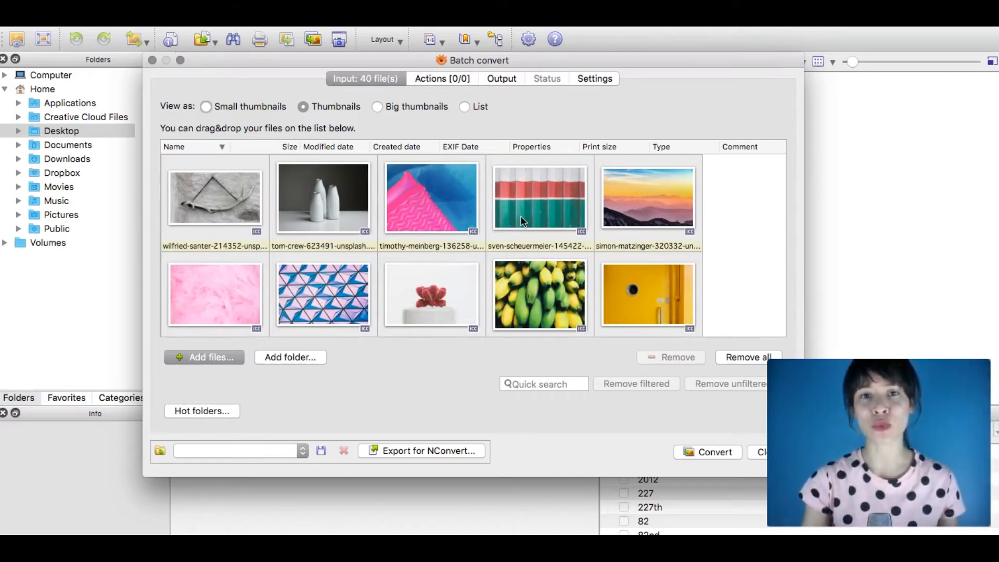
mouse_move(344, 89)
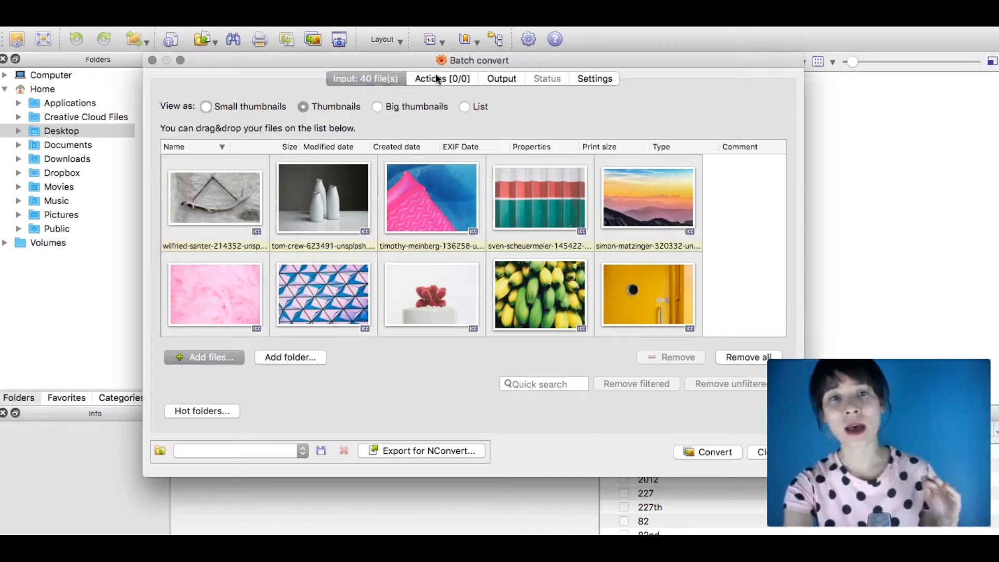
Step: In the Actions tab, add an Image > Resize action (default fit 800×600, ratio kept)
left_click(442, 78)
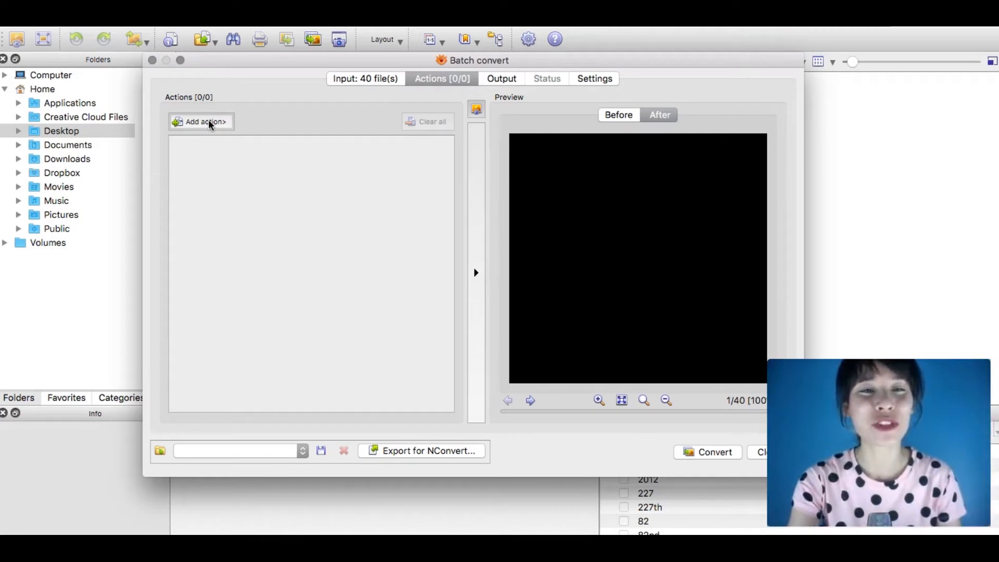
left_click(201, 122)
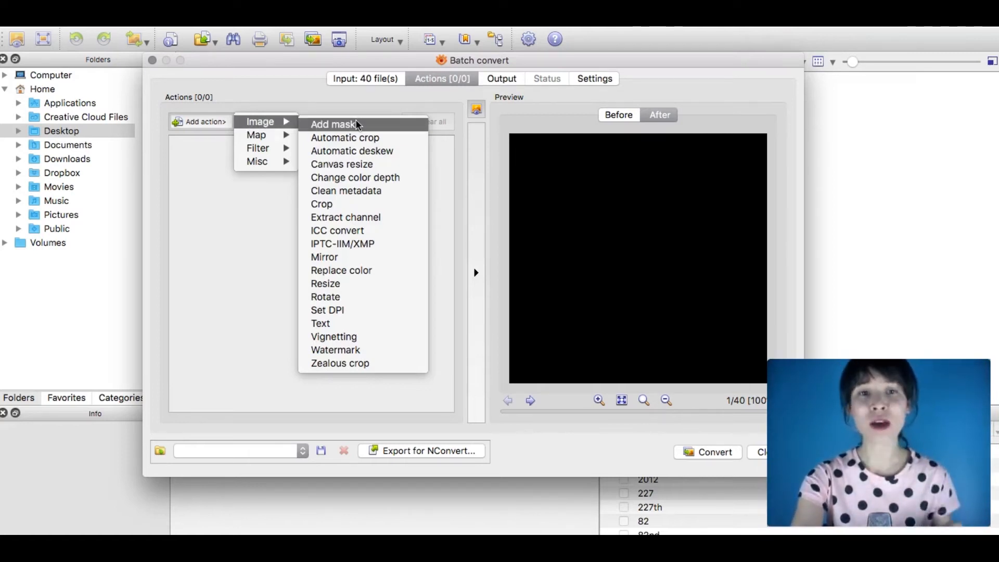
mouse_move(357, 244)
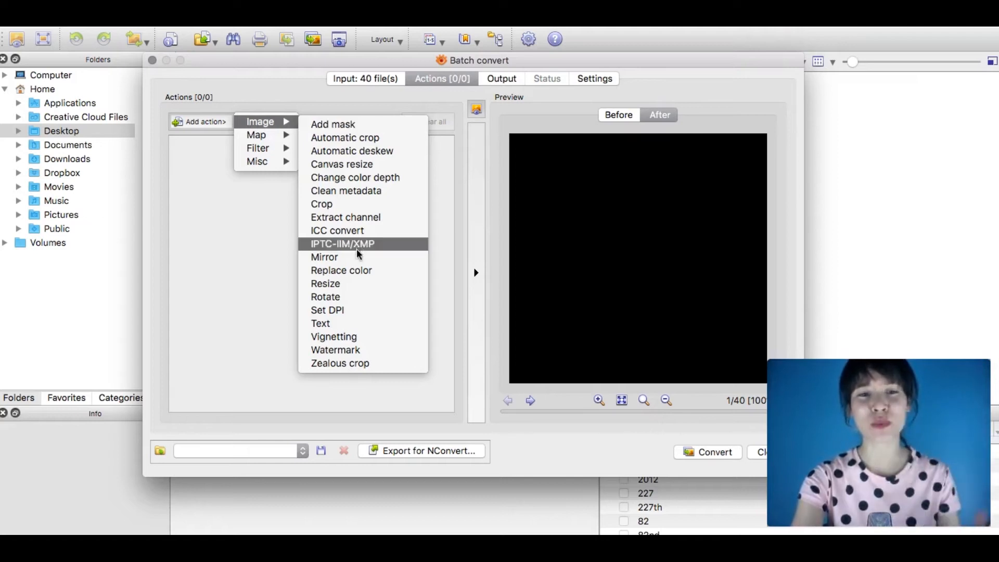
mouse_move(337, 317)
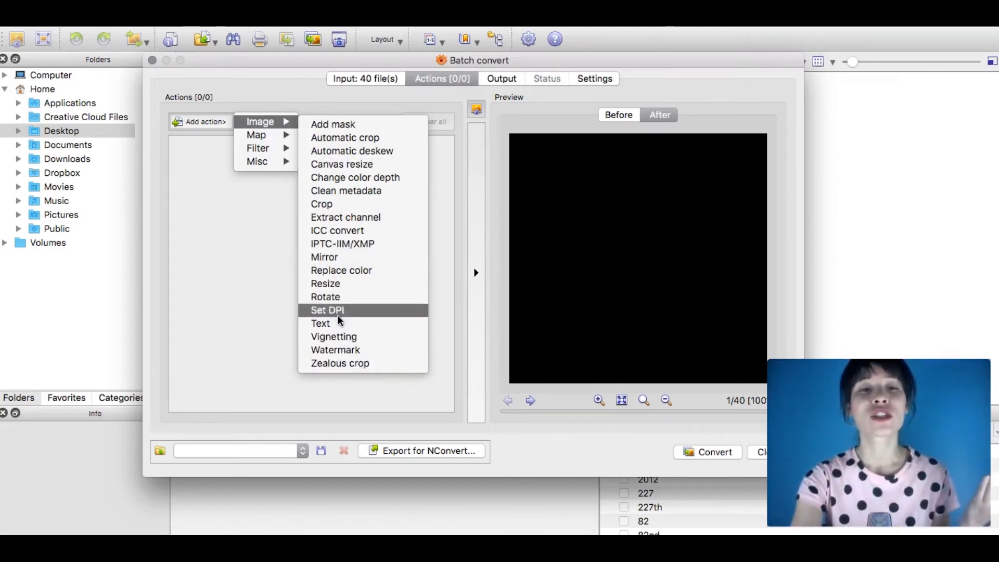
mouse_move(340, 270)
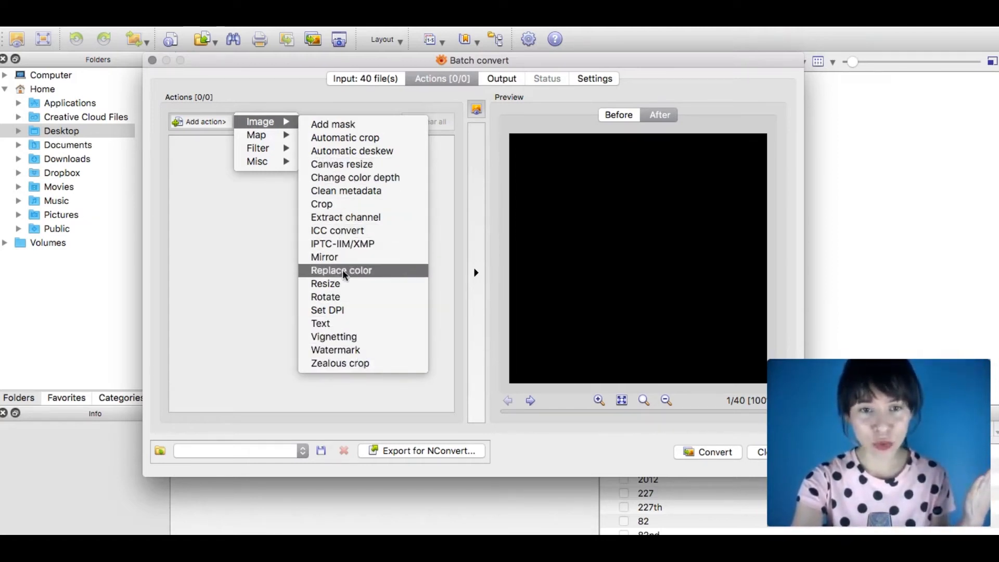
mouse_move(325, 283)
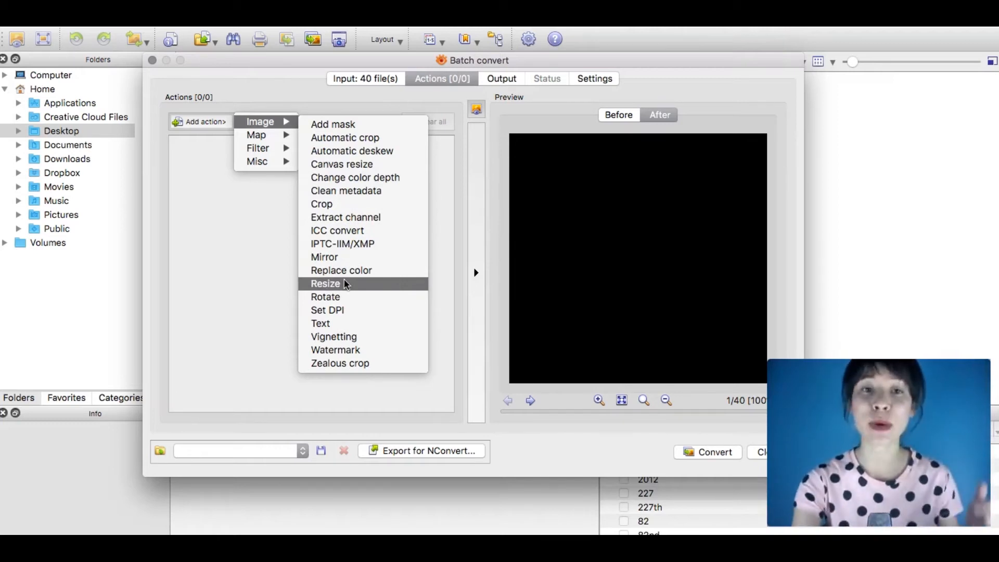
mouse_move(267, 120)
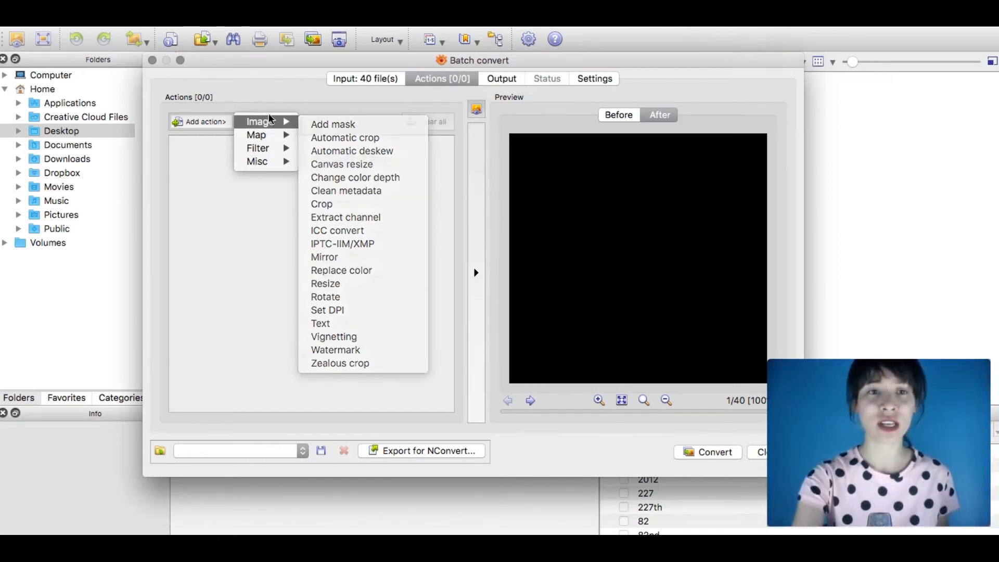
mouse_move(255, 135)
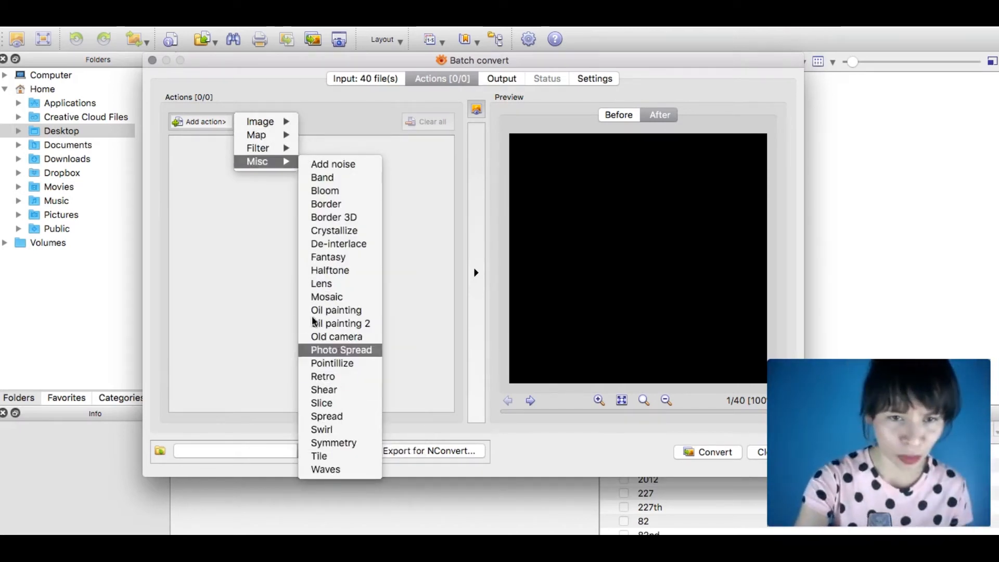
mouse_move(259, 122)
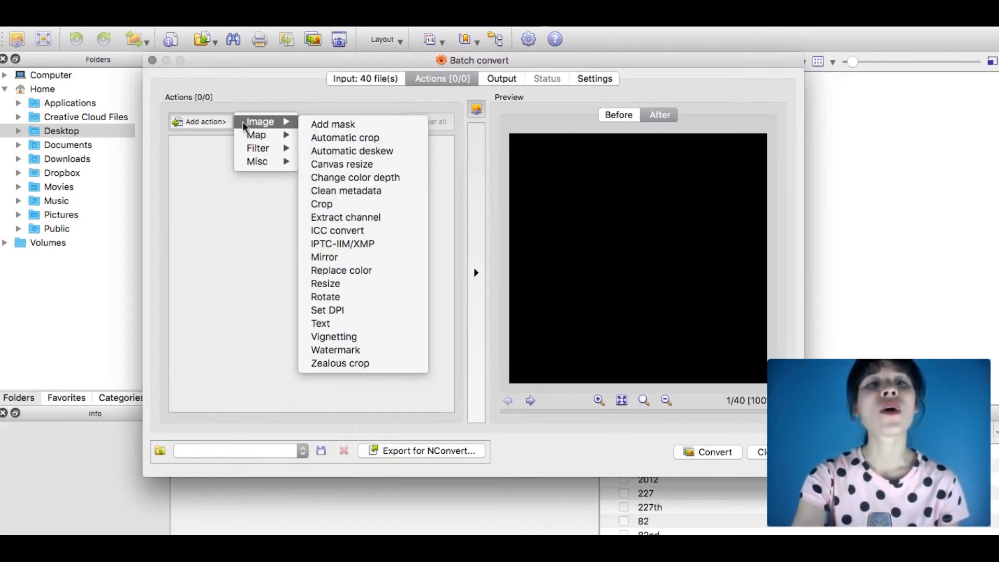
mouse_move(325, 284)
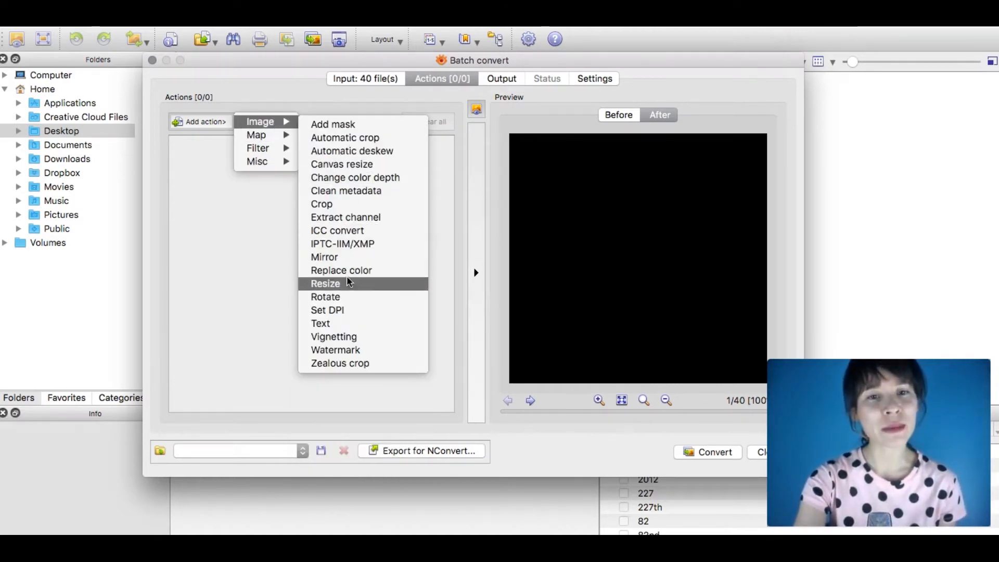
left_click(324, 283)
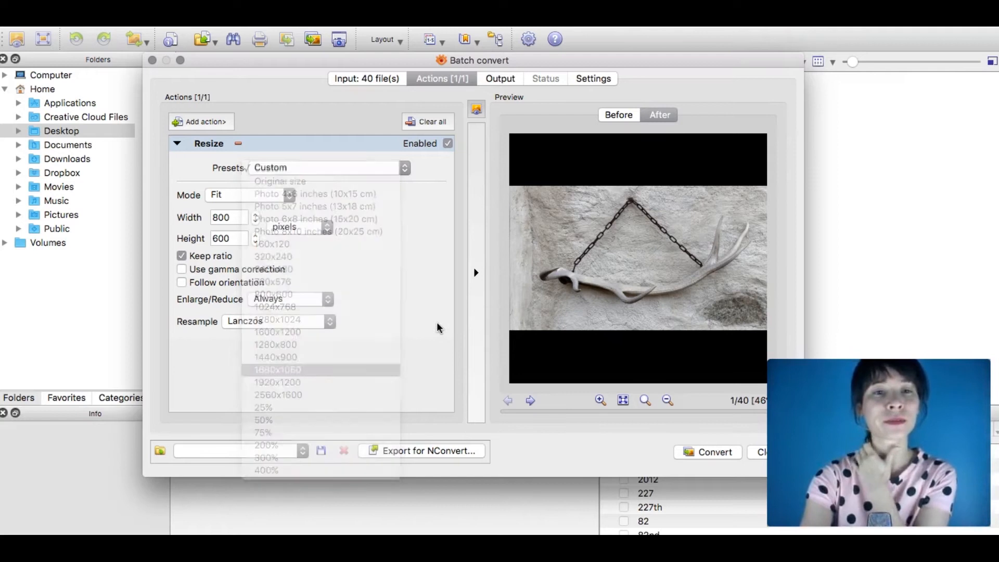
Step: Keep the fit mode and apply the 25% preset so width and height become 25 percent
left_click(289, 195)
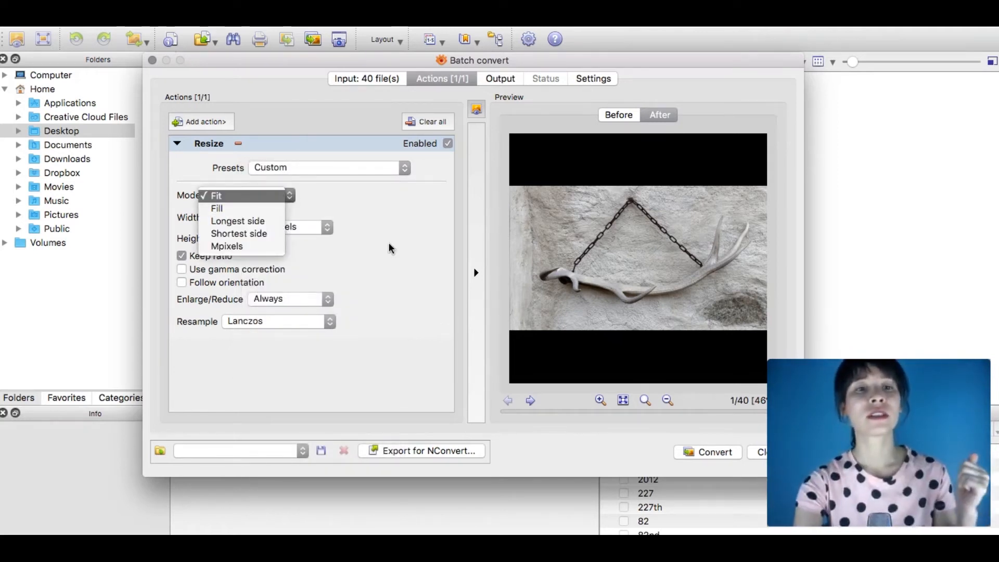
left_click(216, 195)
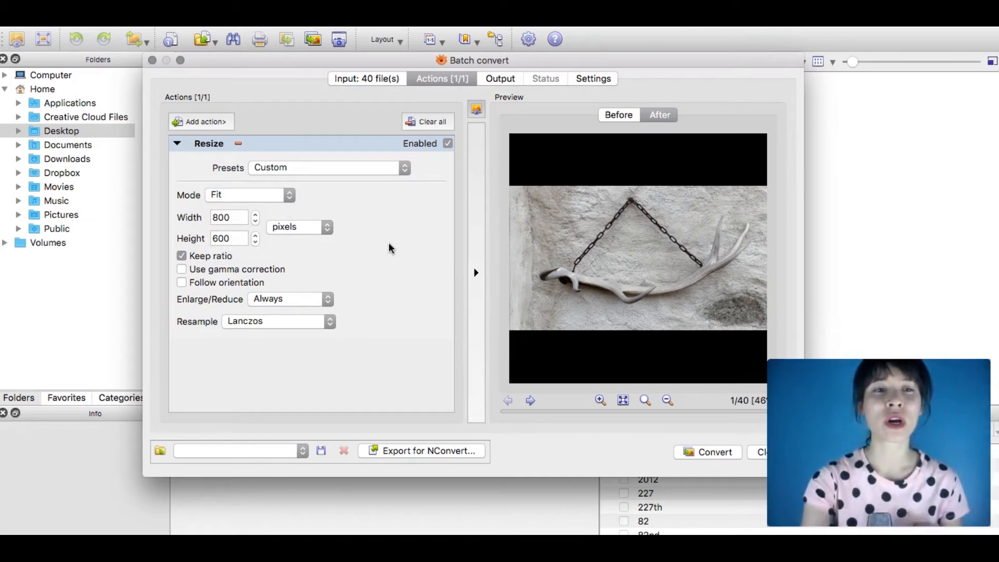
mouse_move(280, 204)
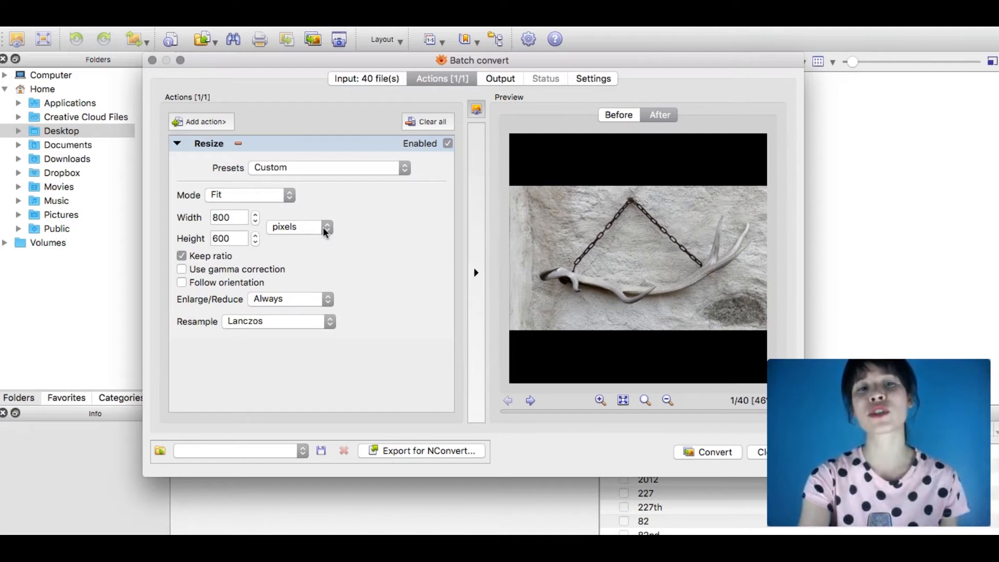
left_click(327, 227)
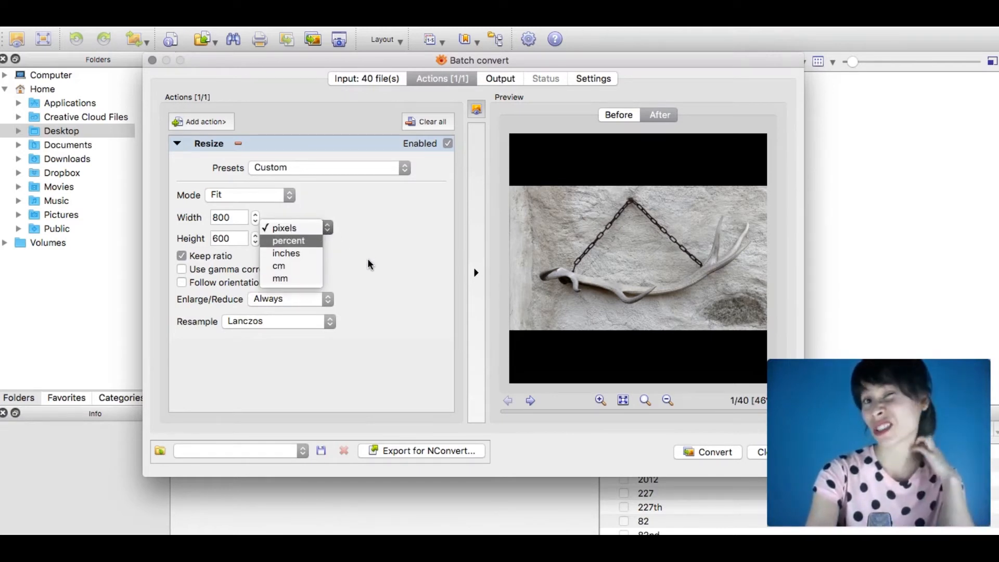
left_click(283, 227)
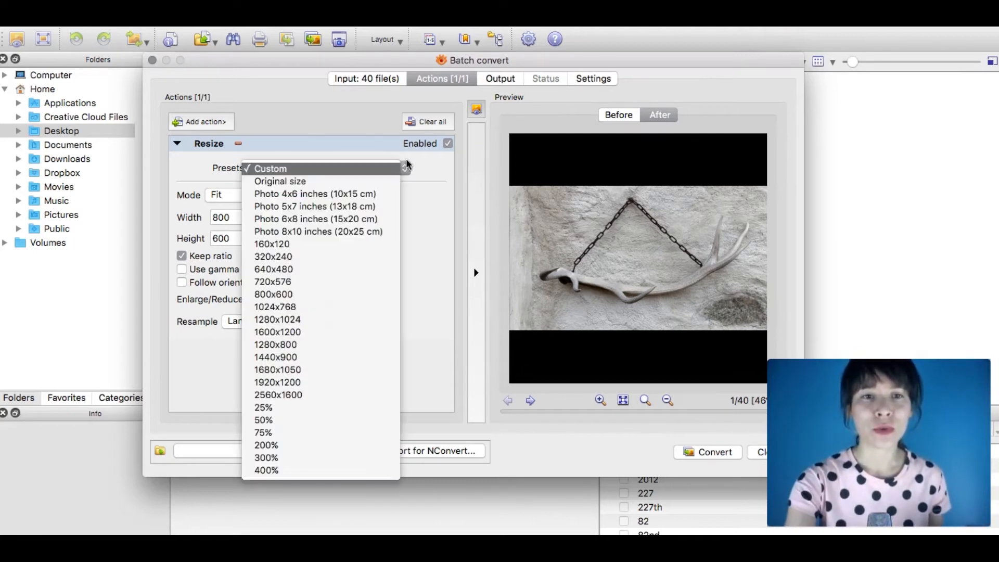
mouse_move(264, 407)
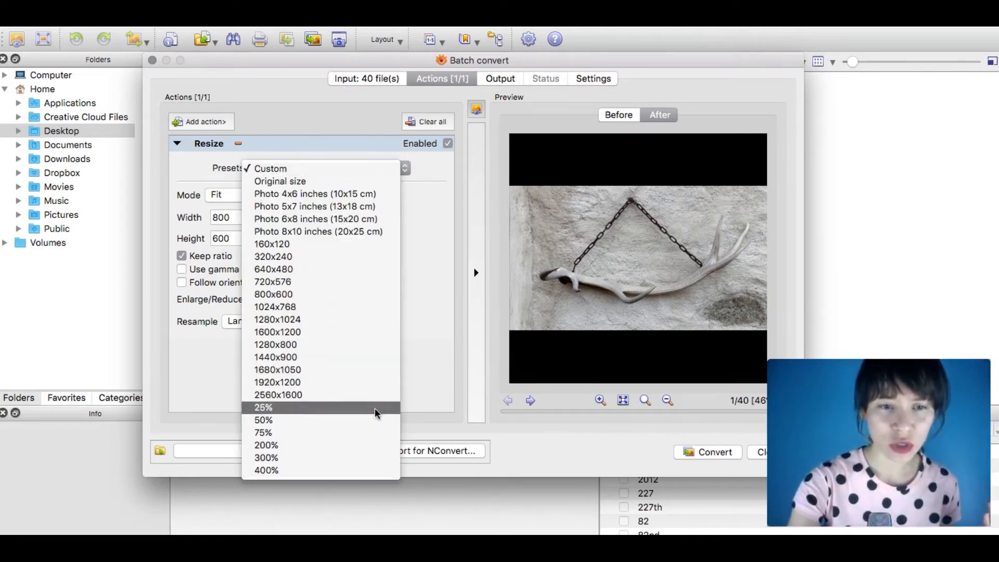
left_click(262, 407)
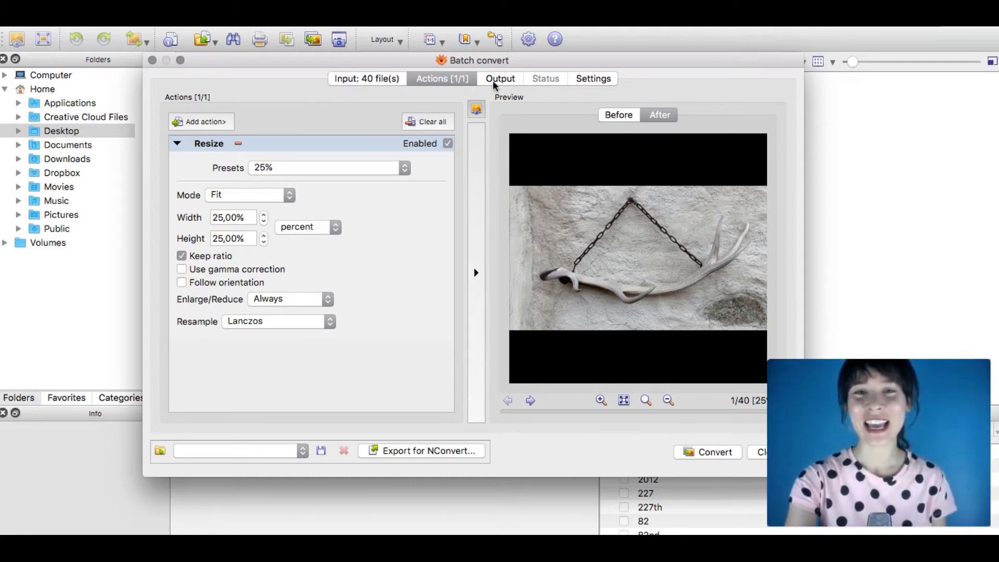
Step: Set the output folder to Desktop/RESIZED and convert all 40 photos
left_click(500, 78)
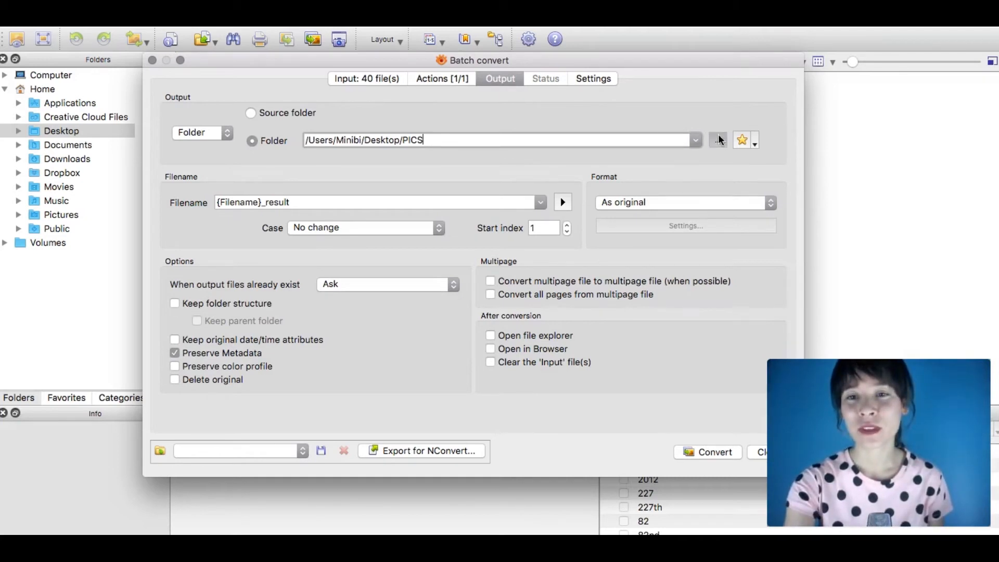
left_click(717, 140)
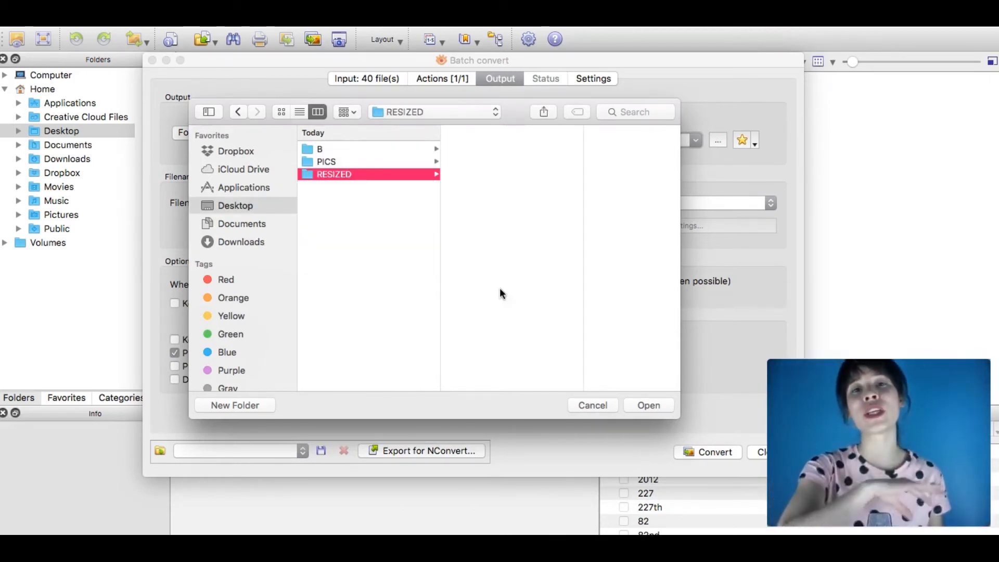
mouse_move(563, 329)
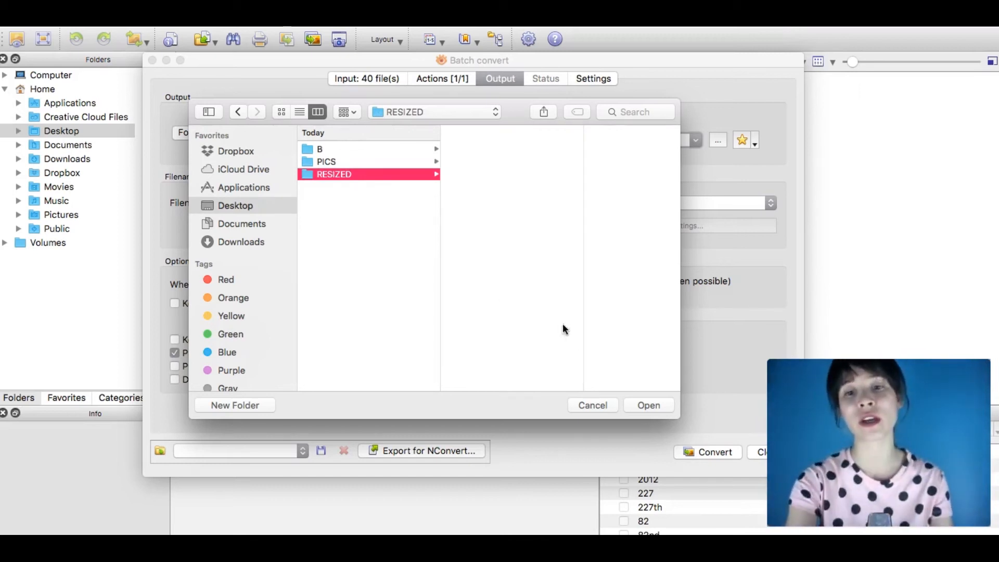
left_click(647, 405)
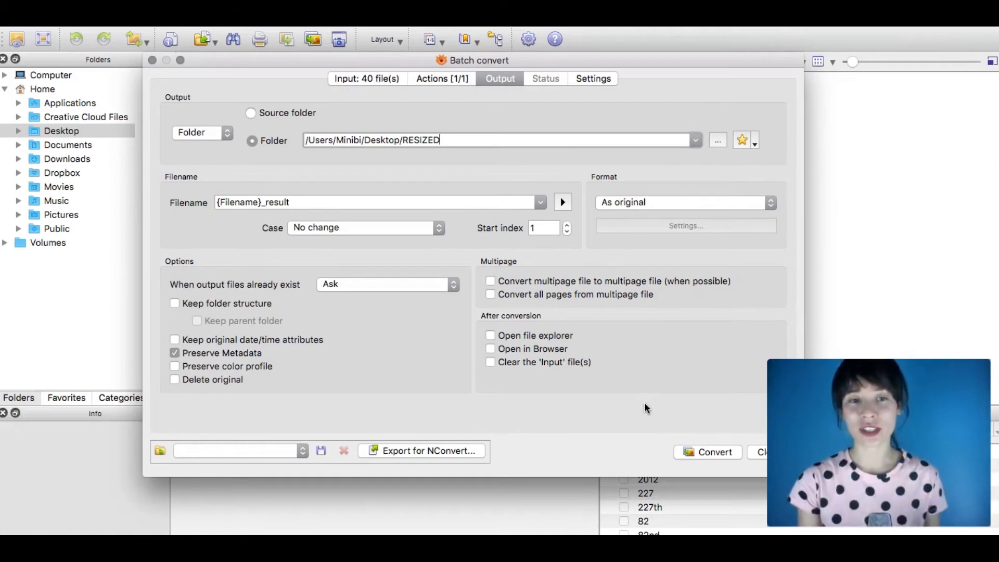
left_click(707, 451)
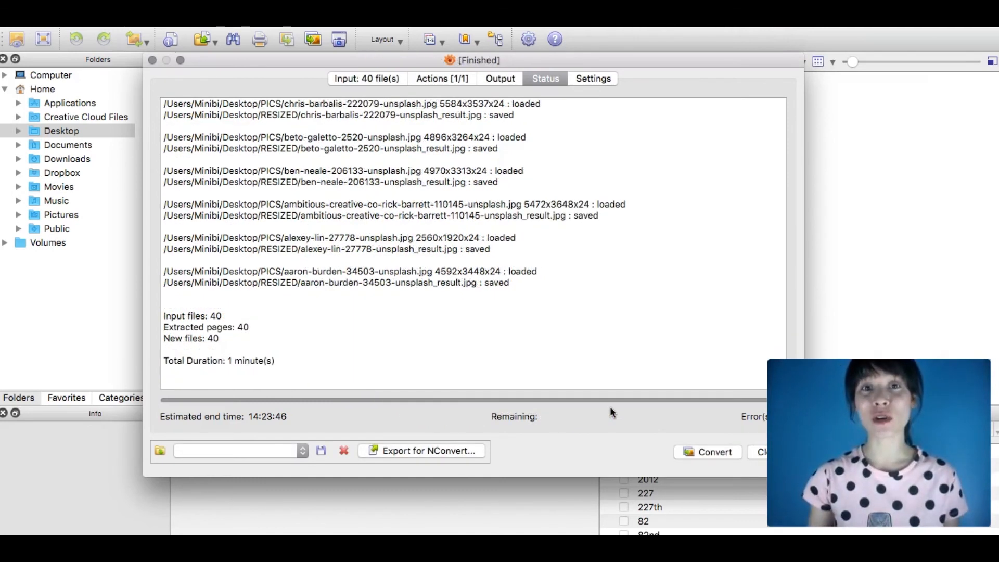
mouse_move(671, 438)
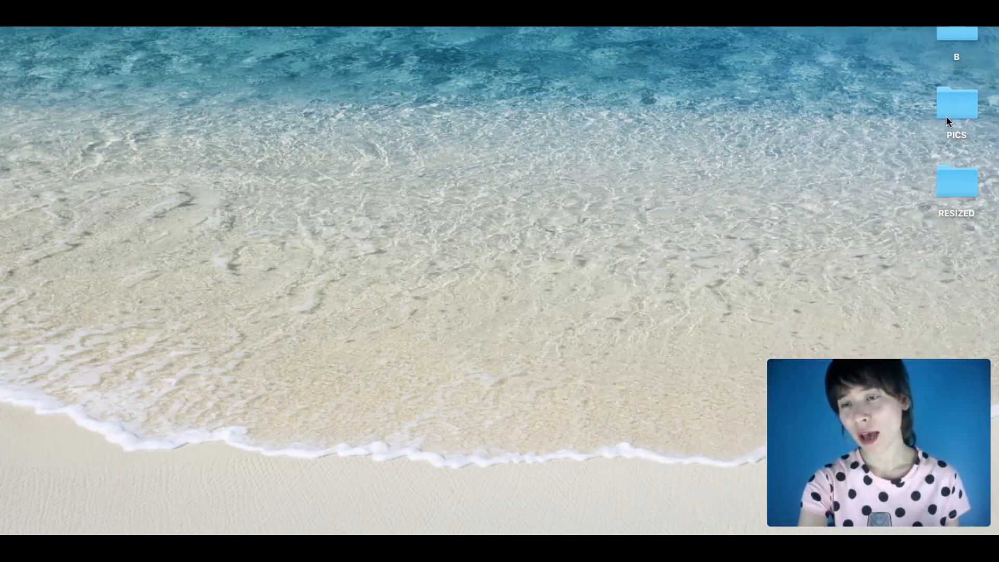
Step: Open PICS and RESIZED to compare the 4592×3448 original with the 1148×862 copy
left_click(956, 103)
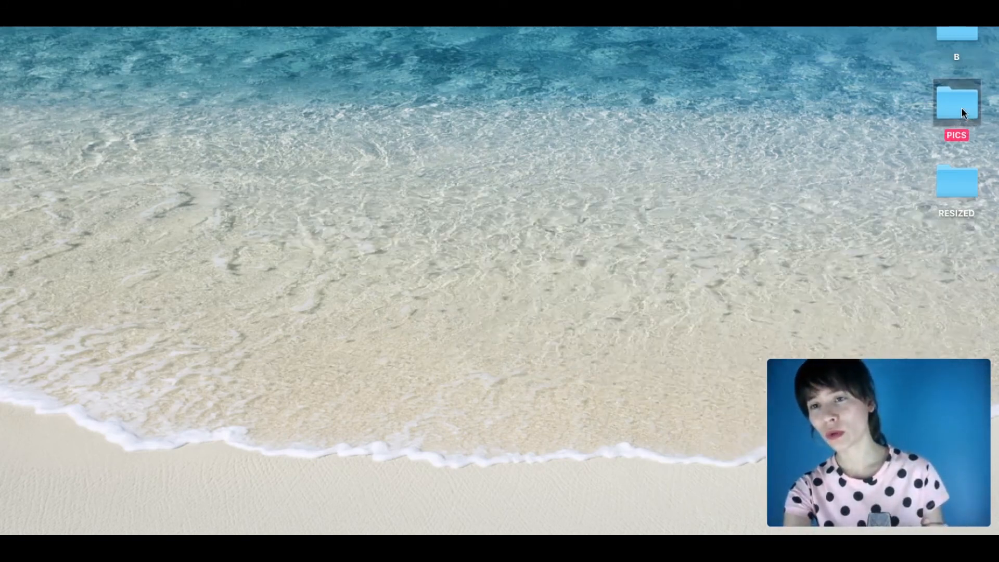
double_click(956, 105)
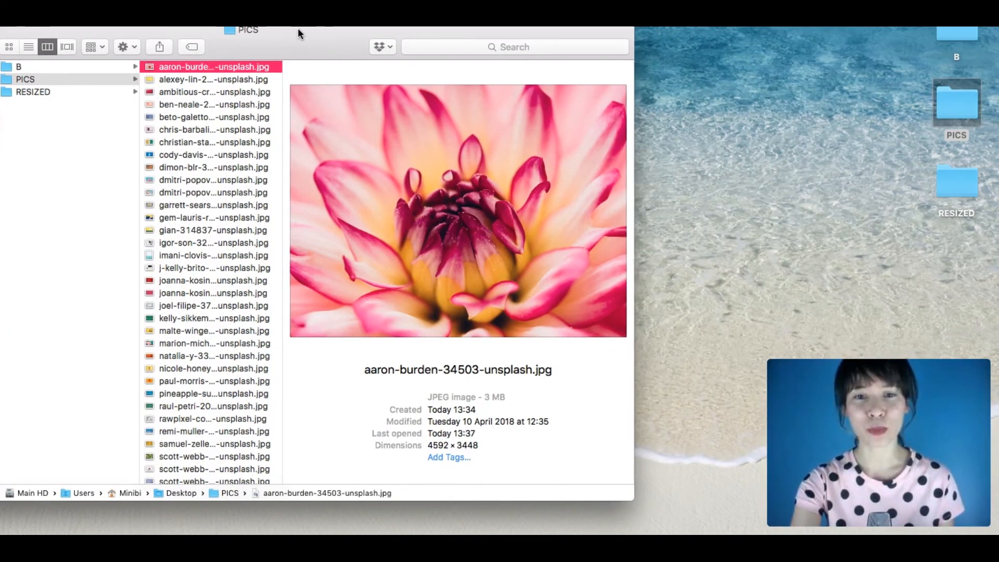
double_click(957, 179)
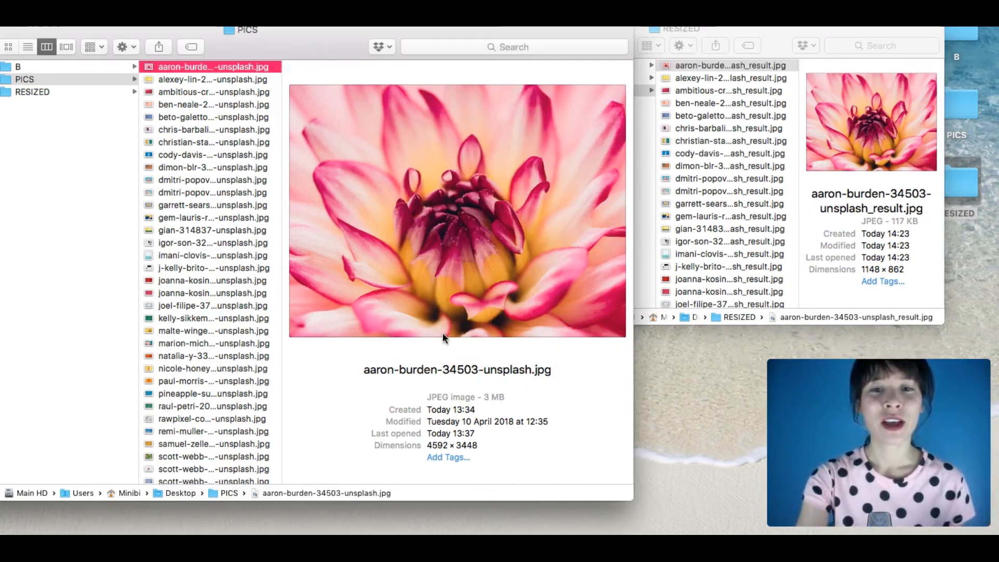
mouse_move(446, 389)
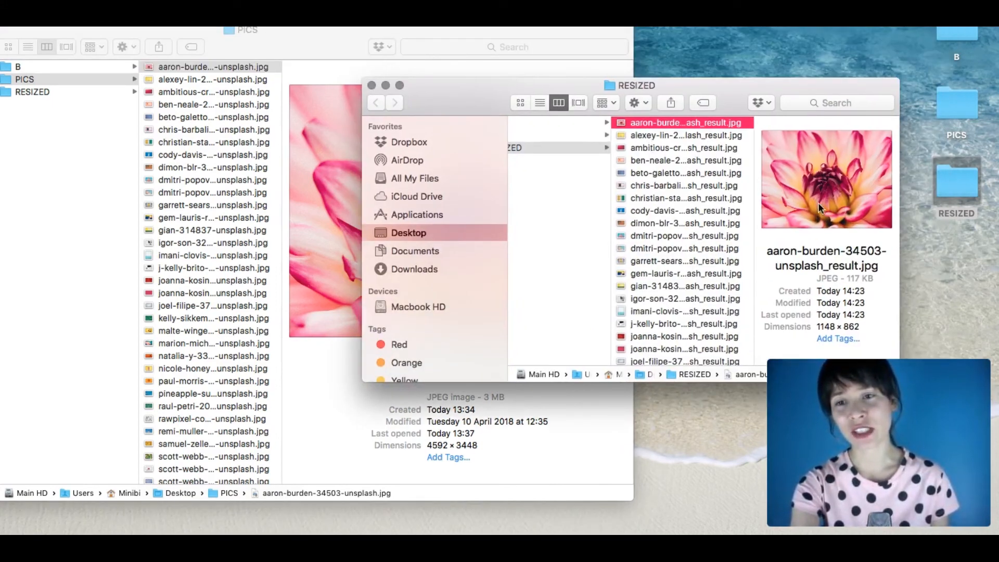
mouse_move(453, 172)
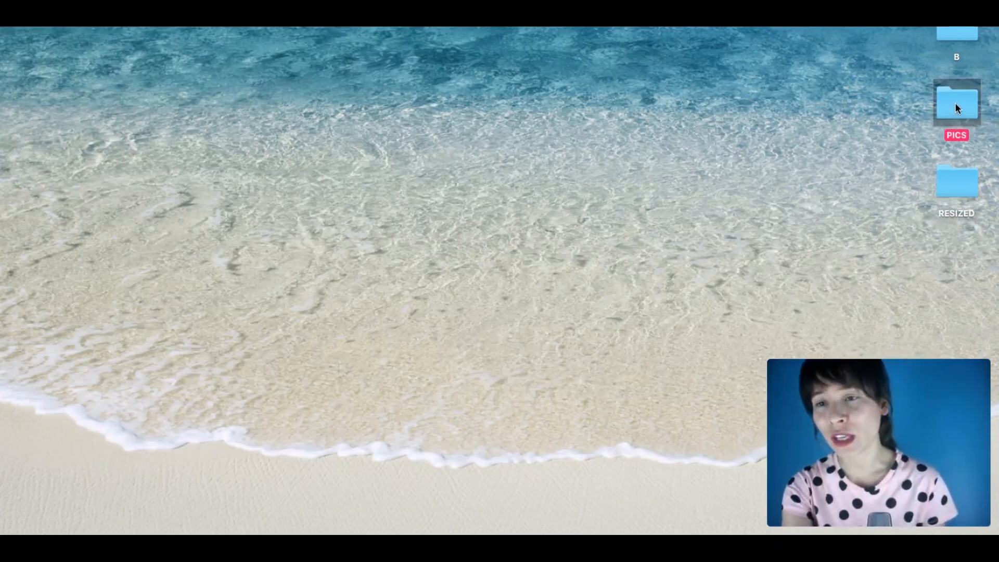
Step: Show PICS's info (41 items, 104 MB), then bring up the RESIZED folder's options
right_click(955, 105)
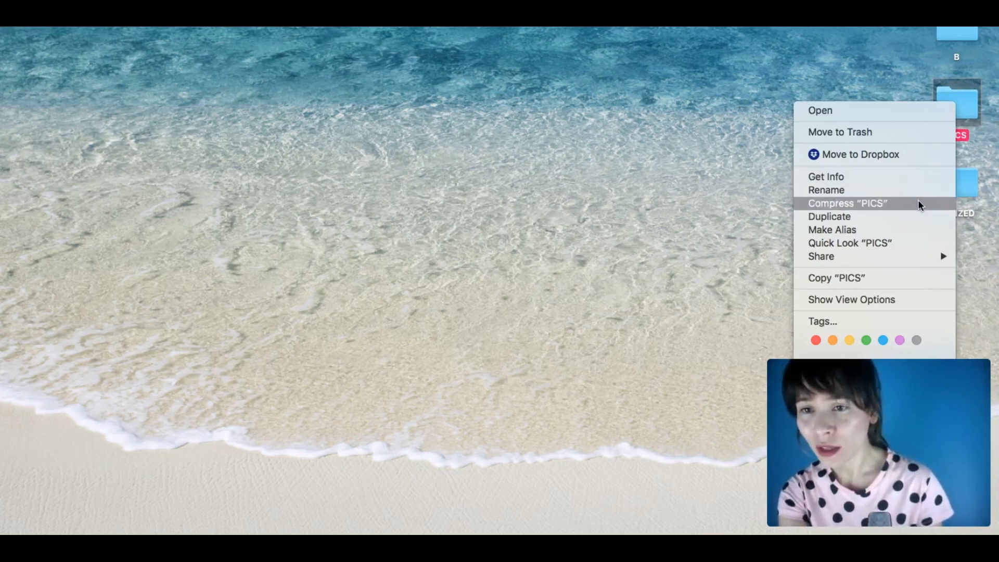
left_click(826, 176)
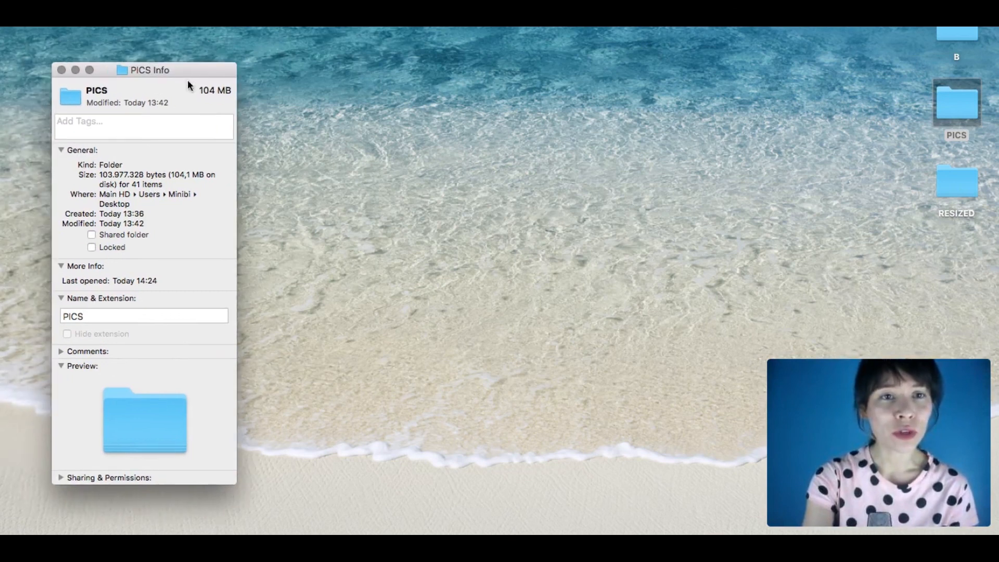
mouse_move(720, 145)
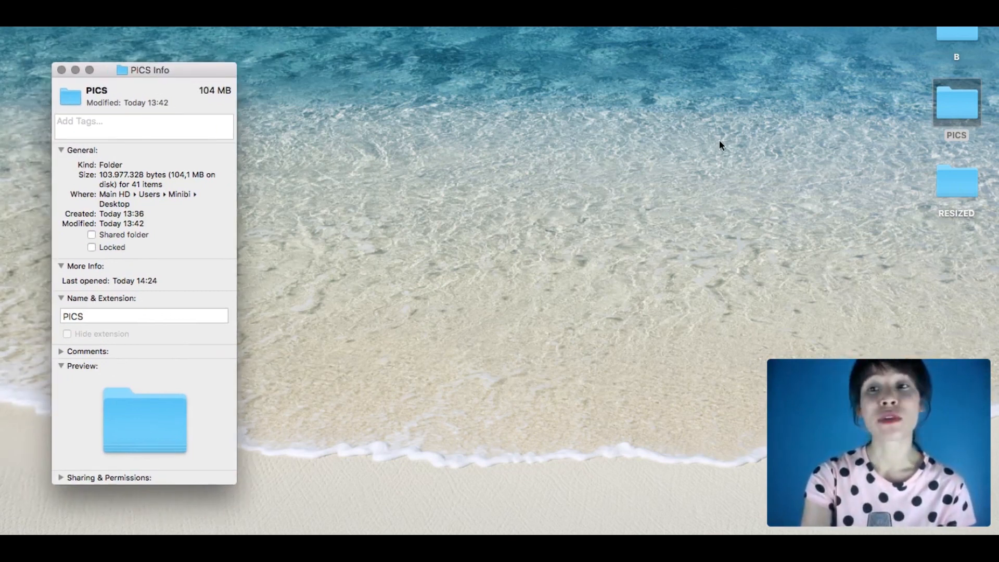
right_click(956, 185)
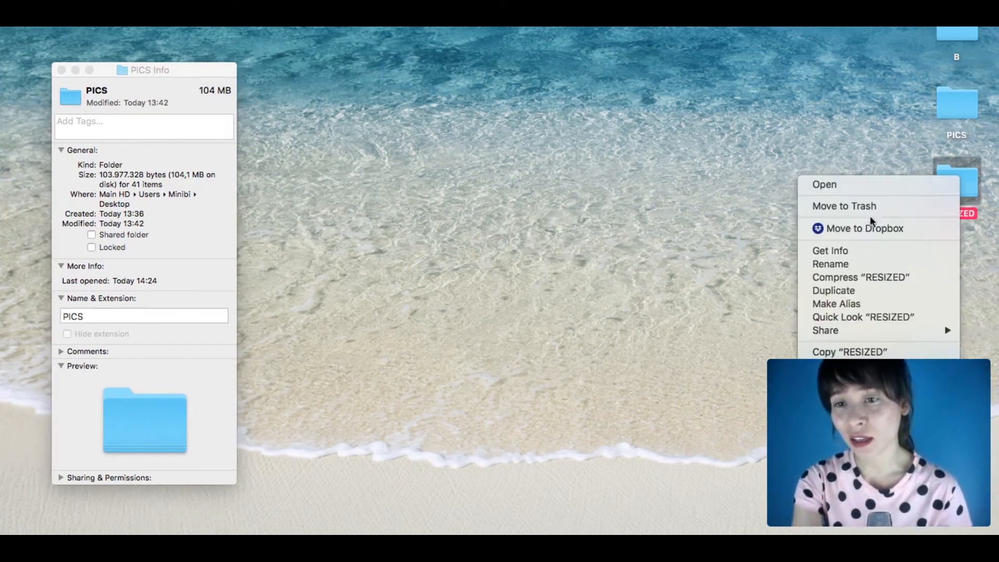